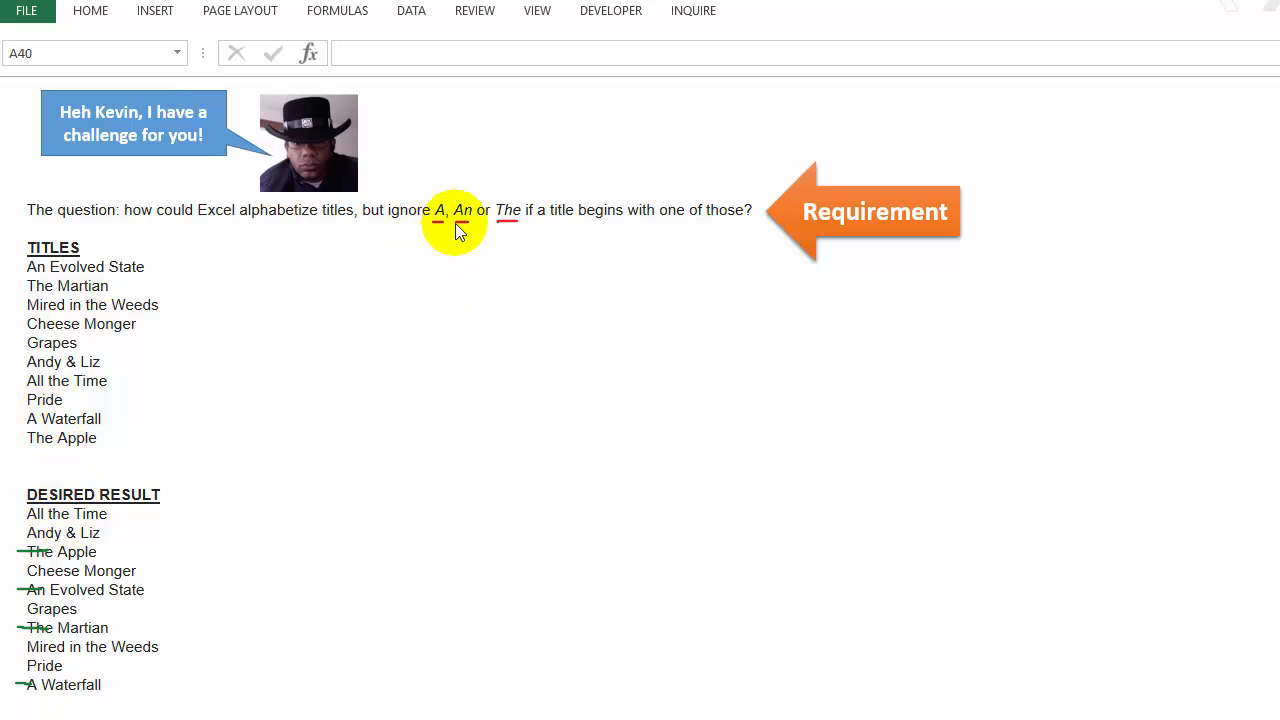
{"action": "mouse_move", "coordinate": [80, 585]}
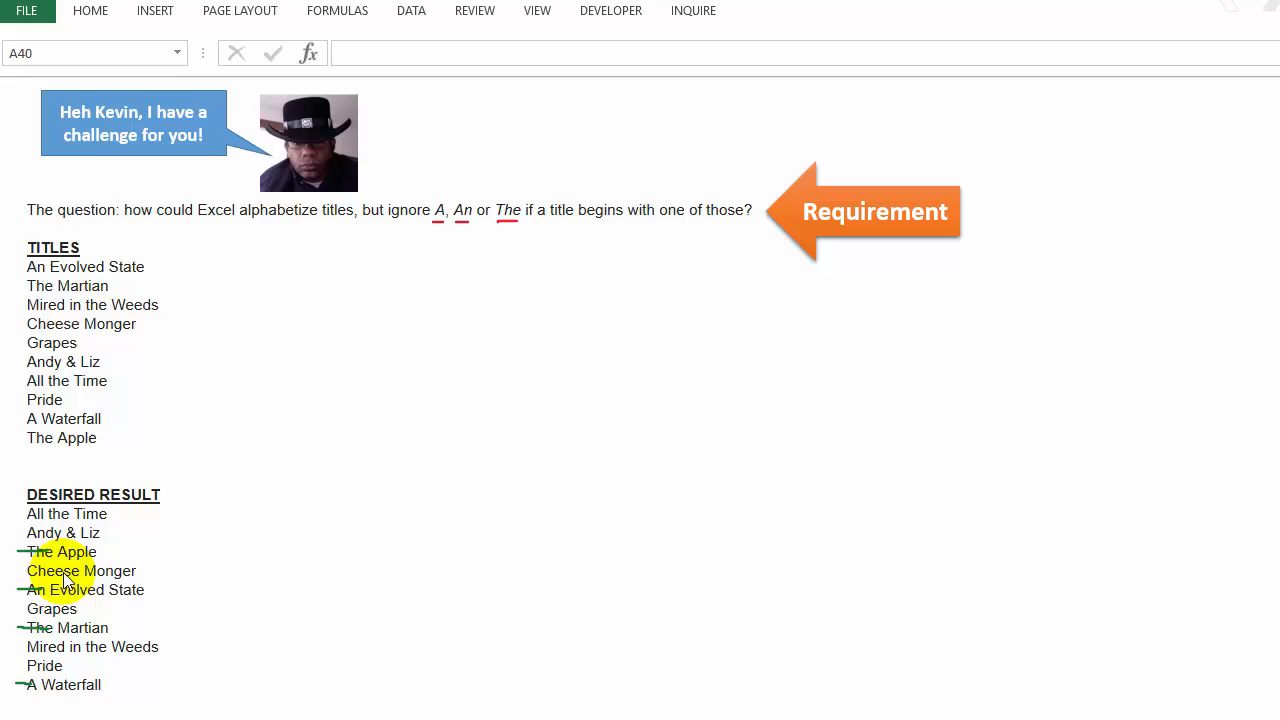
{"action": "mouse_move", "coordinate": [35, 565]}
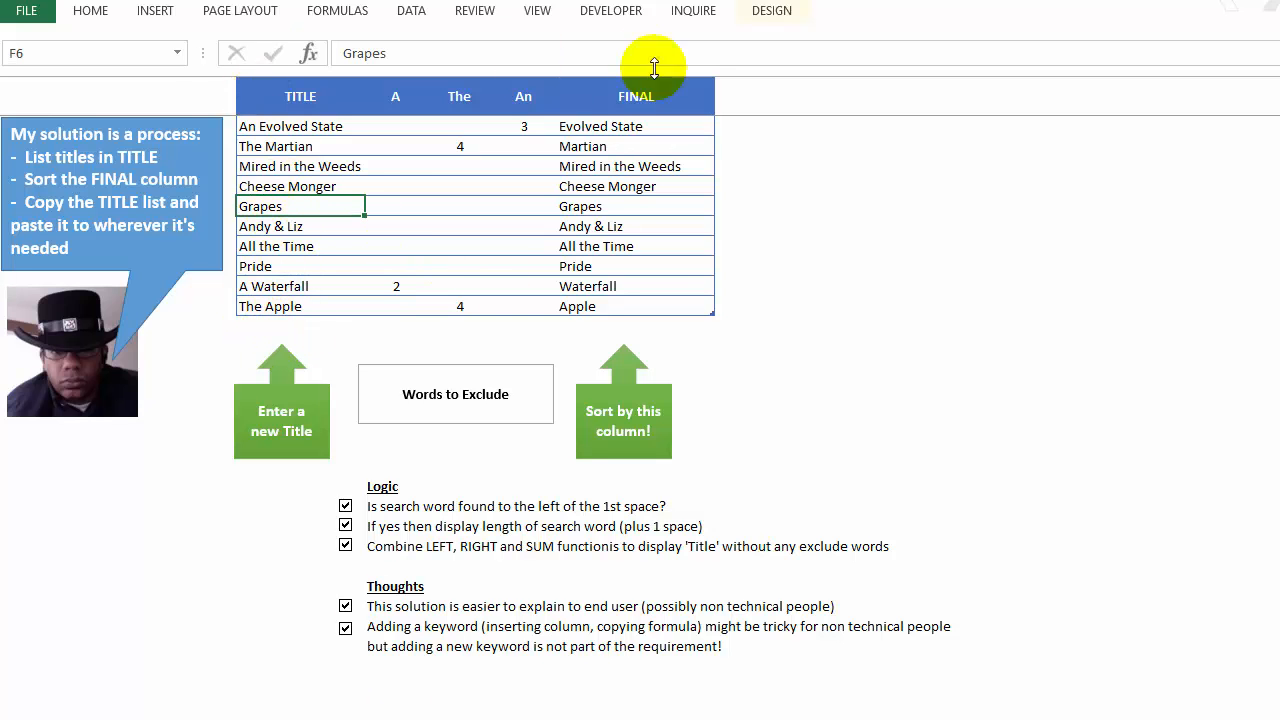
{"action": "mouse_move", "coordinate": [365, 121]}
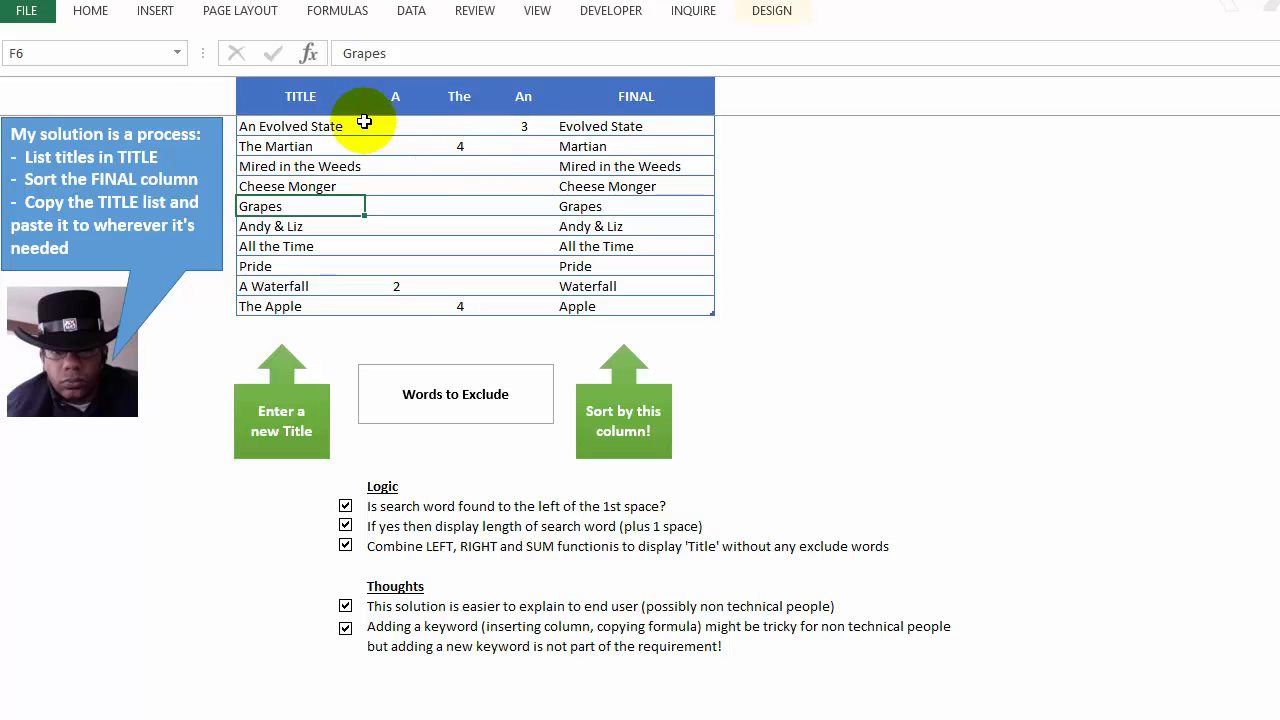
{"action": "mouse_move", "coordinate": [430, 118]}
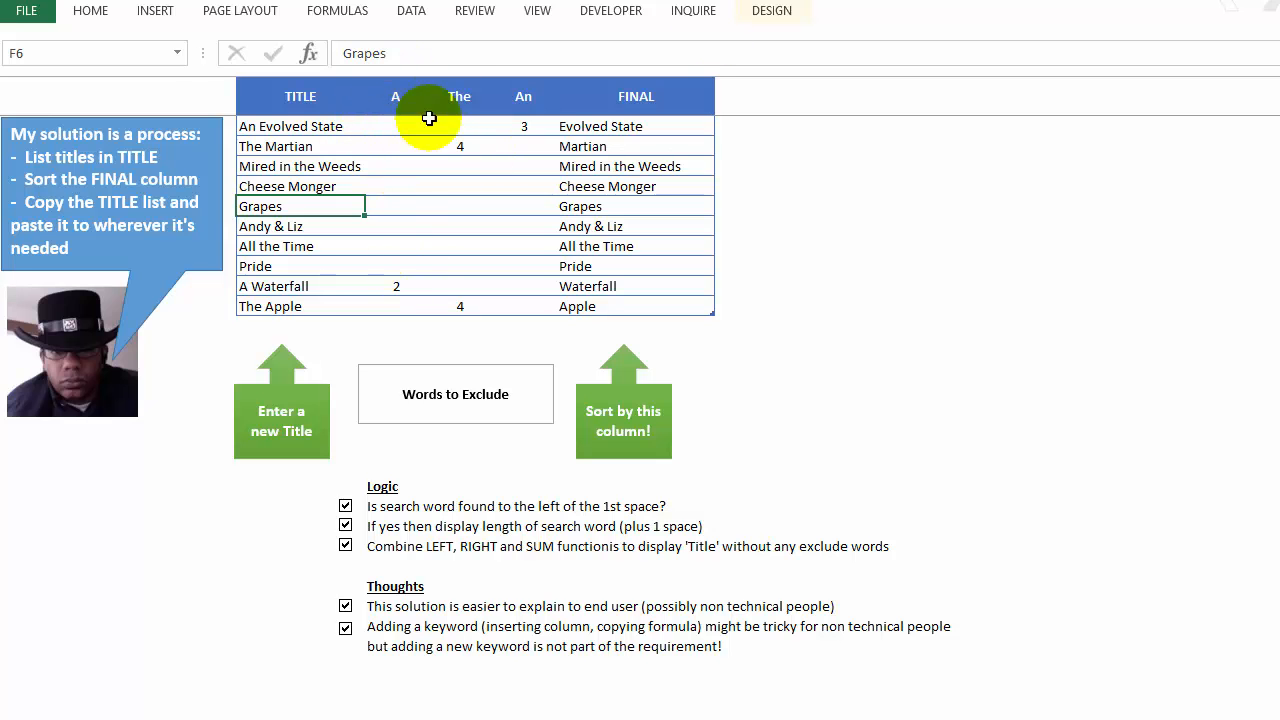
{"action": "mouse_move", "coordinate": [521, 177]}
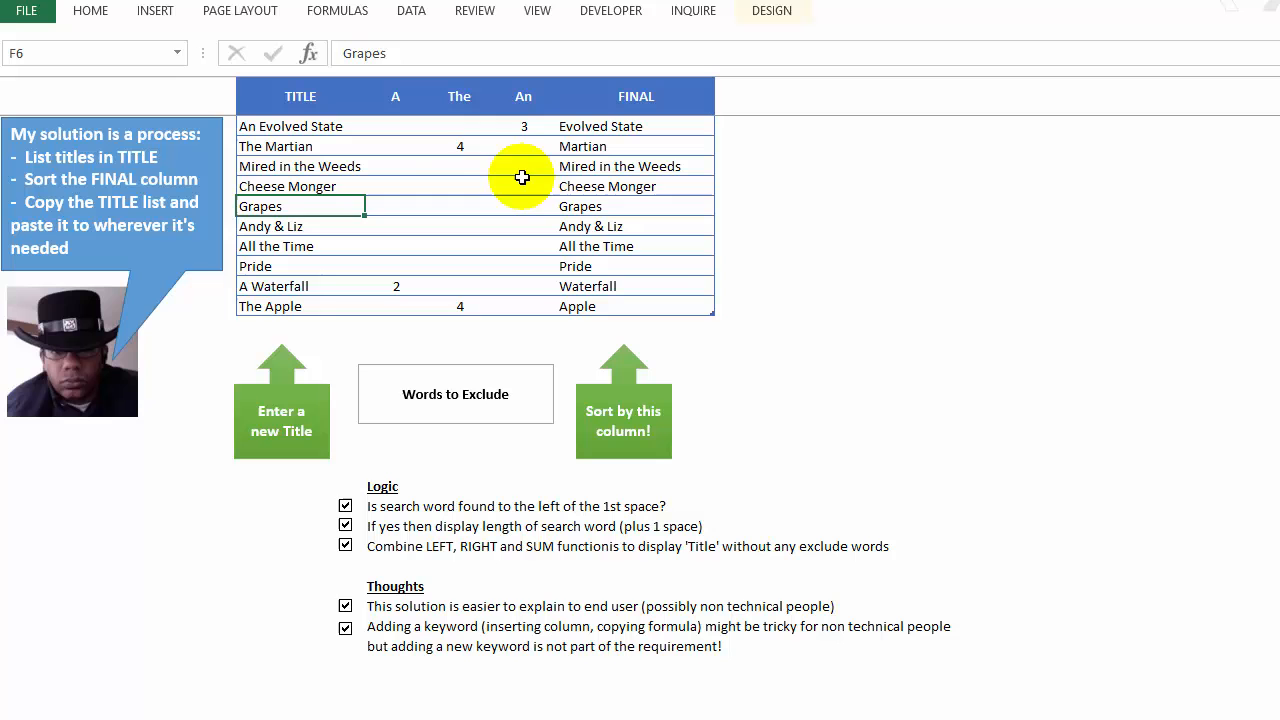
Step: Inspect the The column formula and the A, An and The exclusion word headers
{"action": "left_click", "coordinate": [460, 146]}
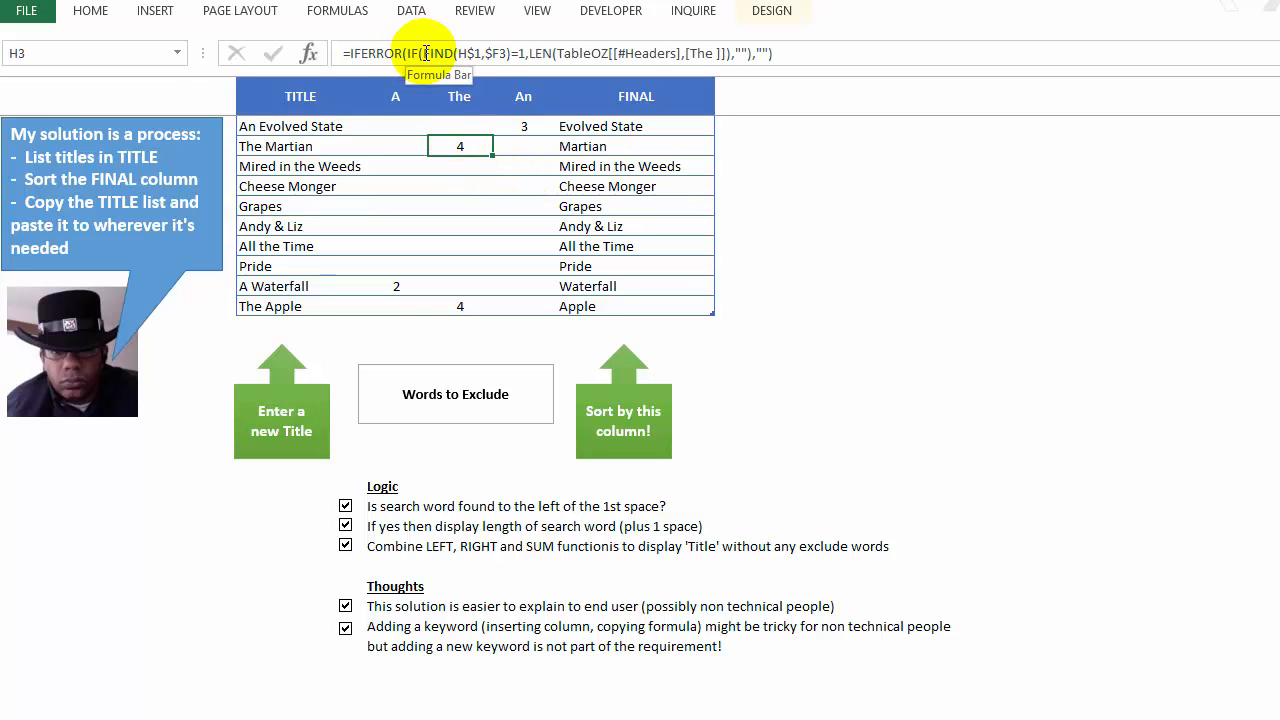
{"action": "left_click", "coordinate": [460, 146]}
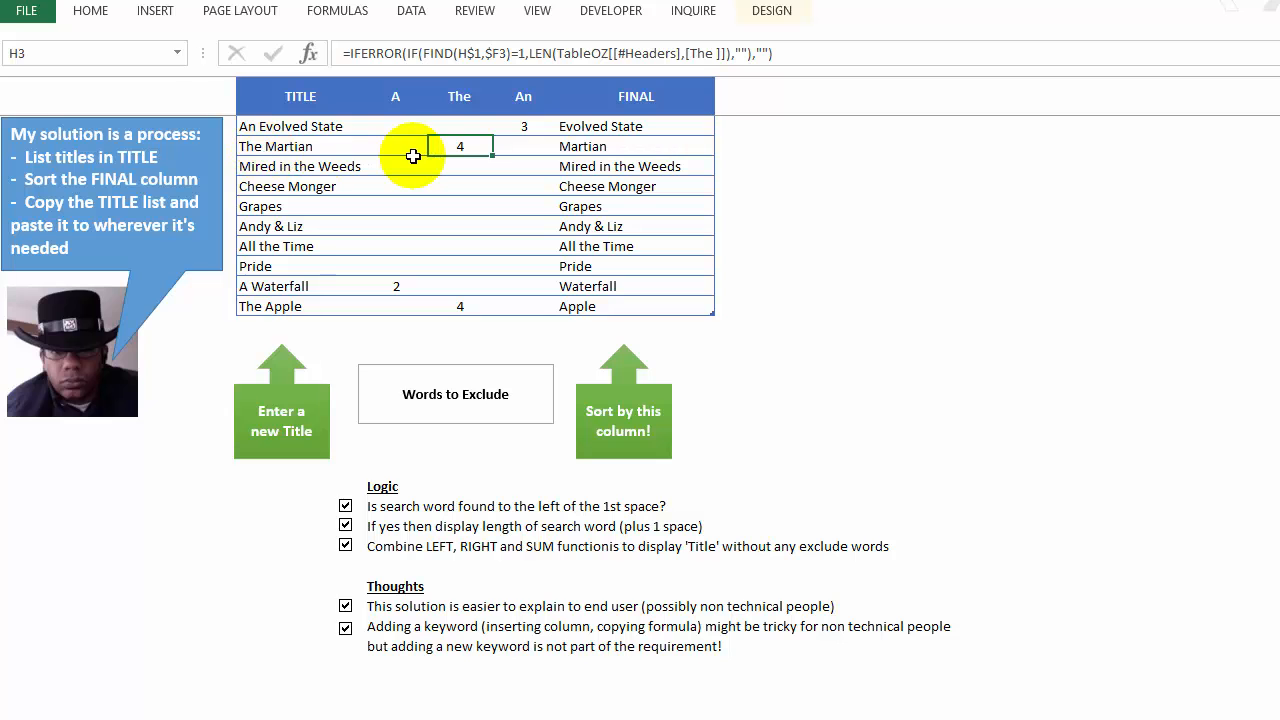
{"action": "mouse_move", "coordinate": [456, 94]}
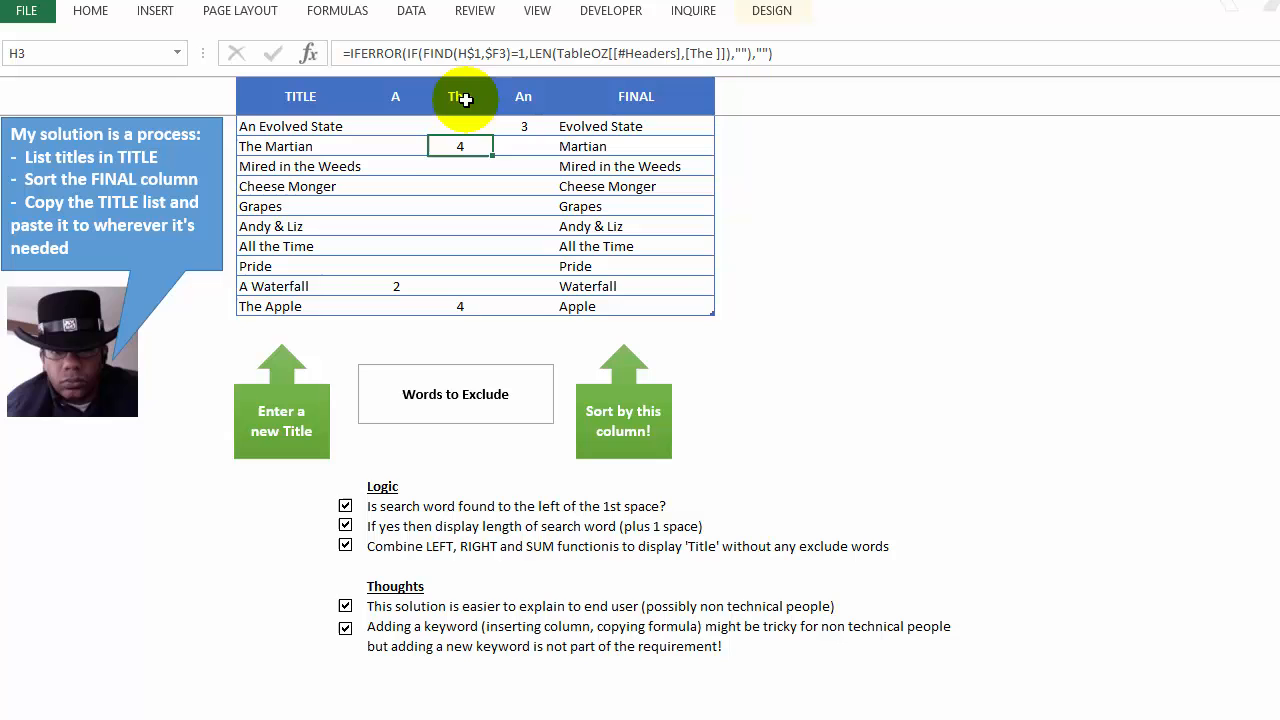
{"action": "left_click", "coordinate": [459, 96]}
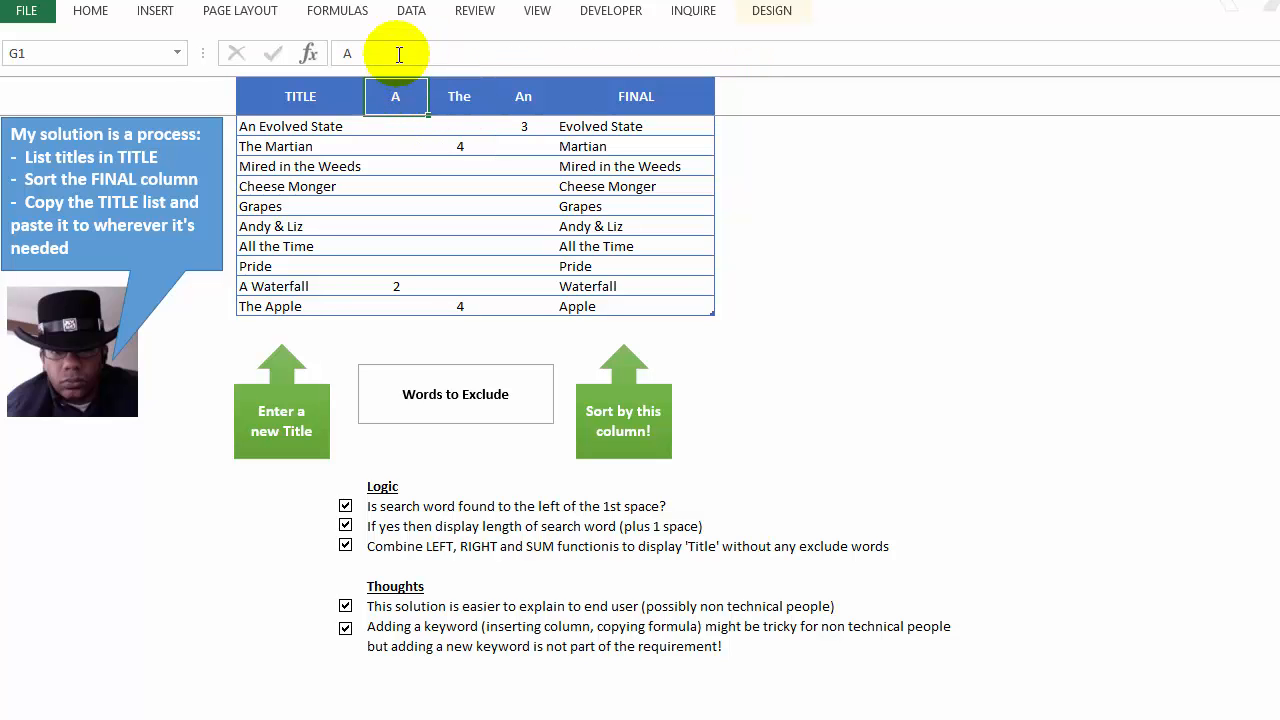
{"action": "left_click", "coordinate": [523, 96]}
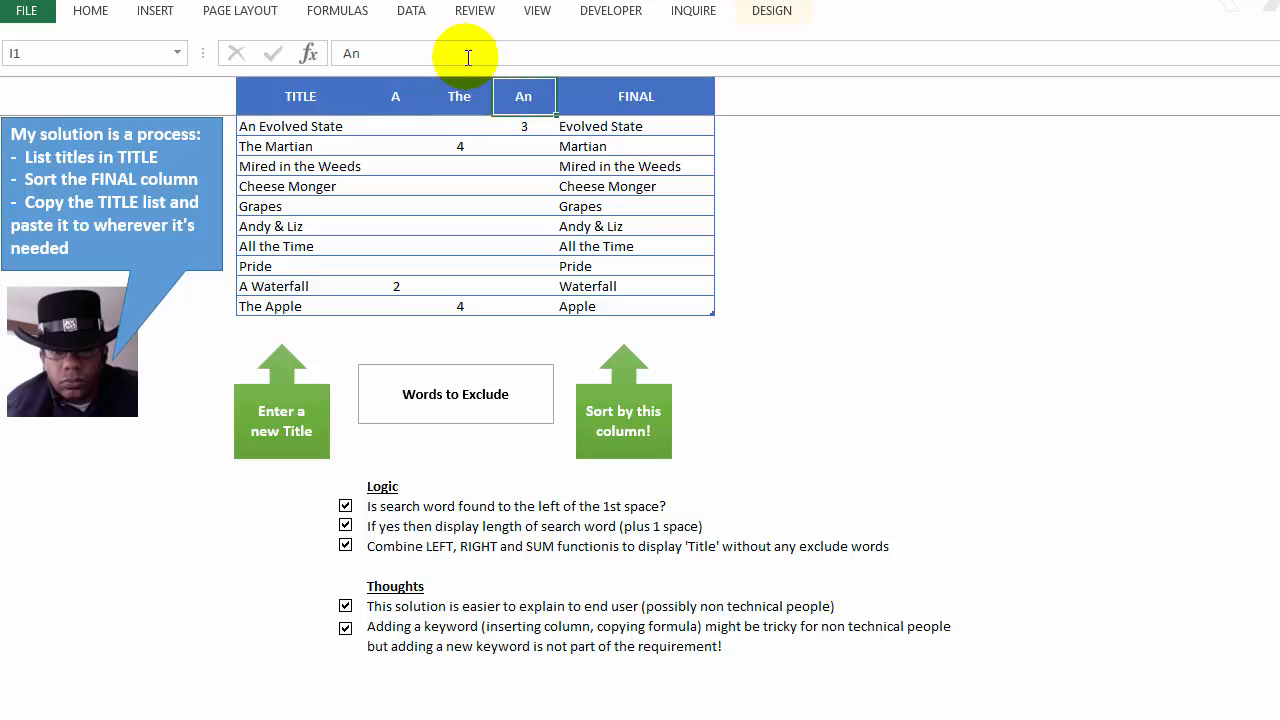
{"action": "left_click", "coordinate": [396, 96]}
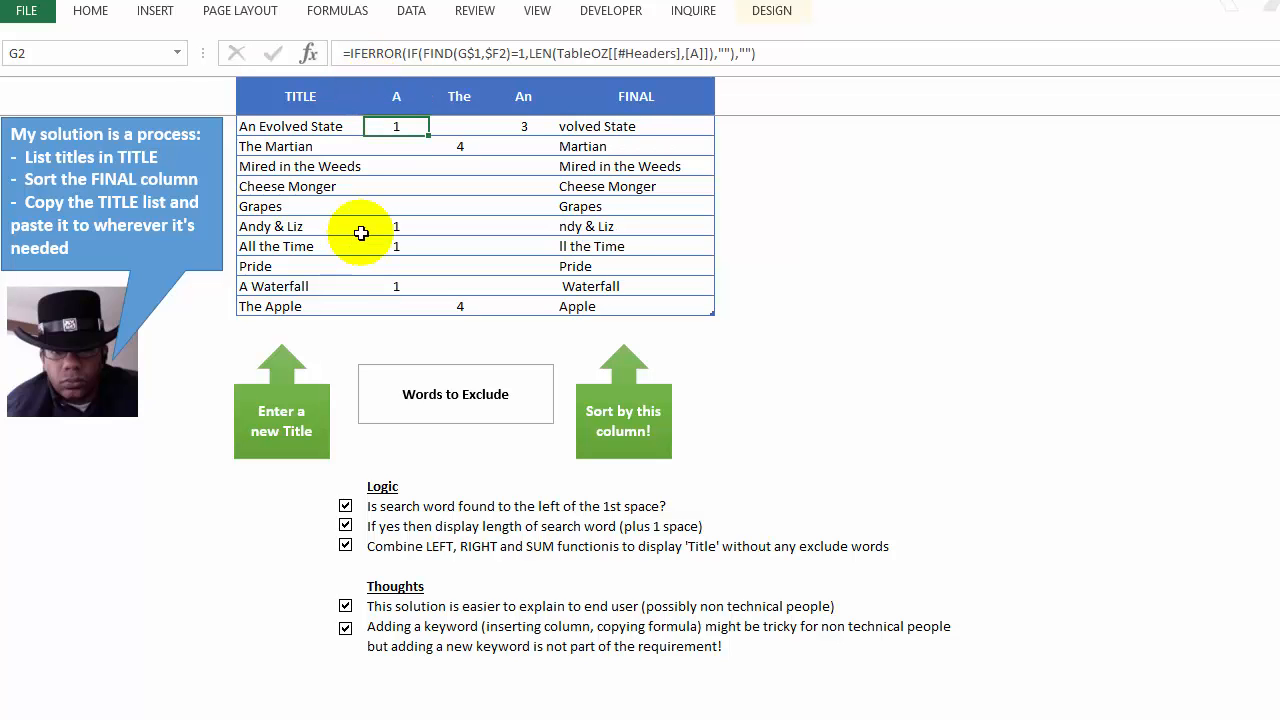
{"action": "left_click", "coordinate": [396, 96]}
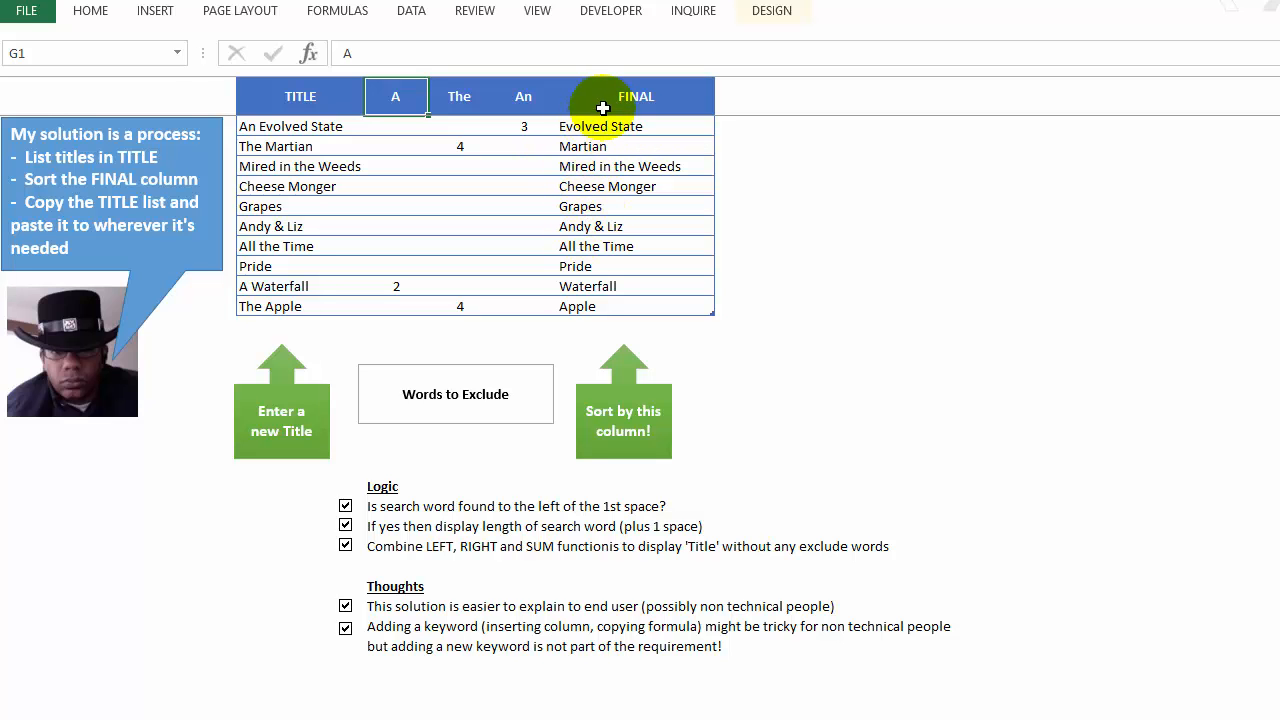
Step: Select the FINAL header and set a Sort by FINAL, Values, A to Z
{"action": "left_click", "coordinate": [636, 96]}
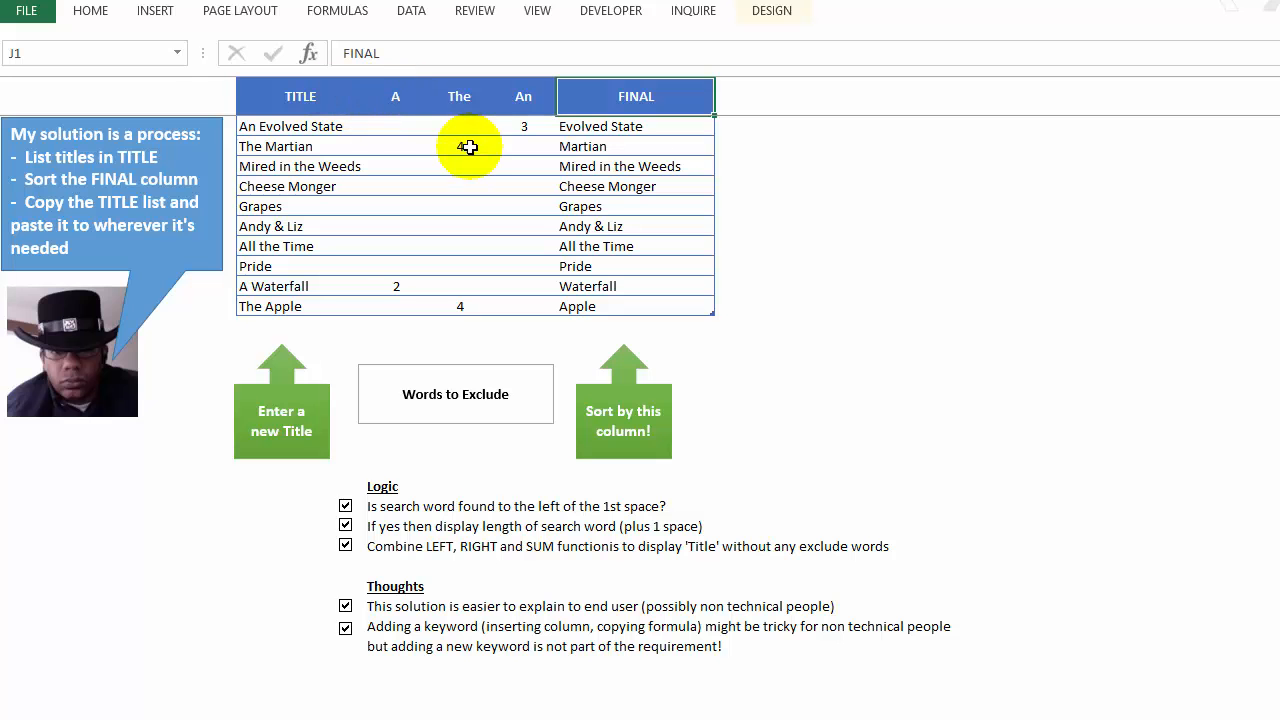
{"action": "left_click", "coordinate": [411, 11]}
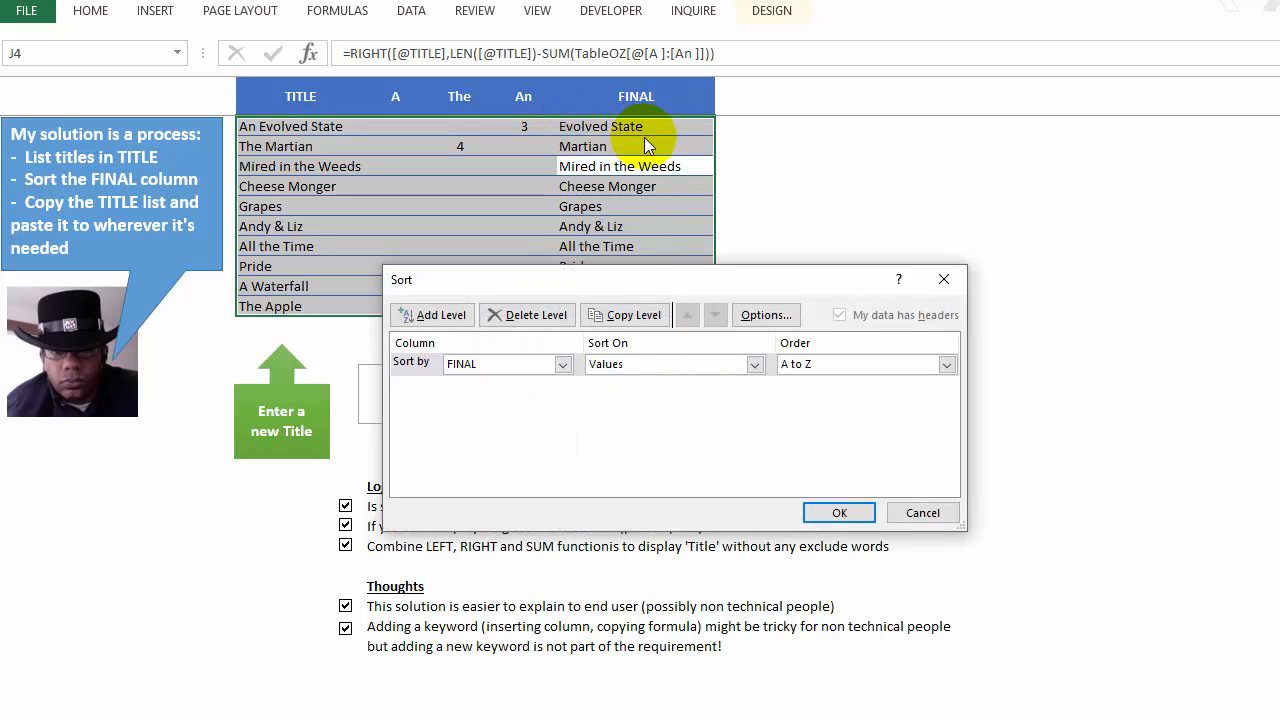
{"action": "left_click", "coordinate": [838, 512]}
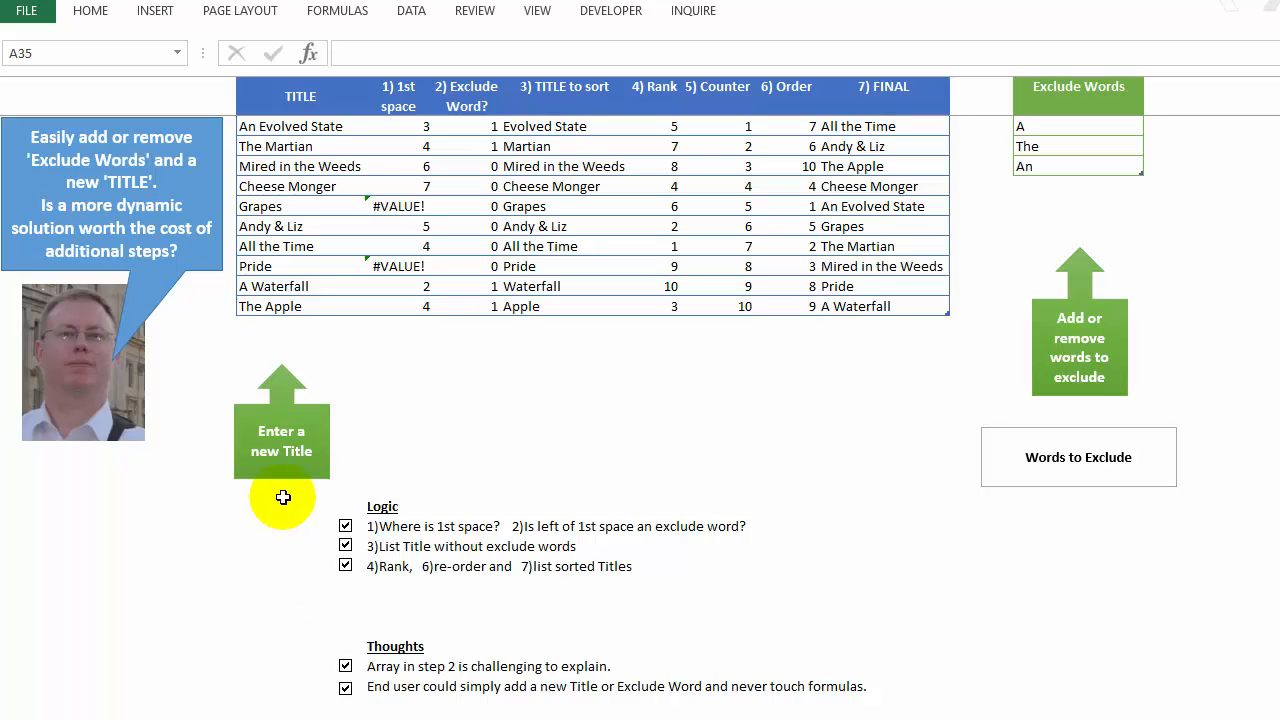
Step: Inspect the TITLE cells, the 1st space #VALUE! result and the TITLE to sort formula
{"action": "left_click", "coordinate": [287, 186]}
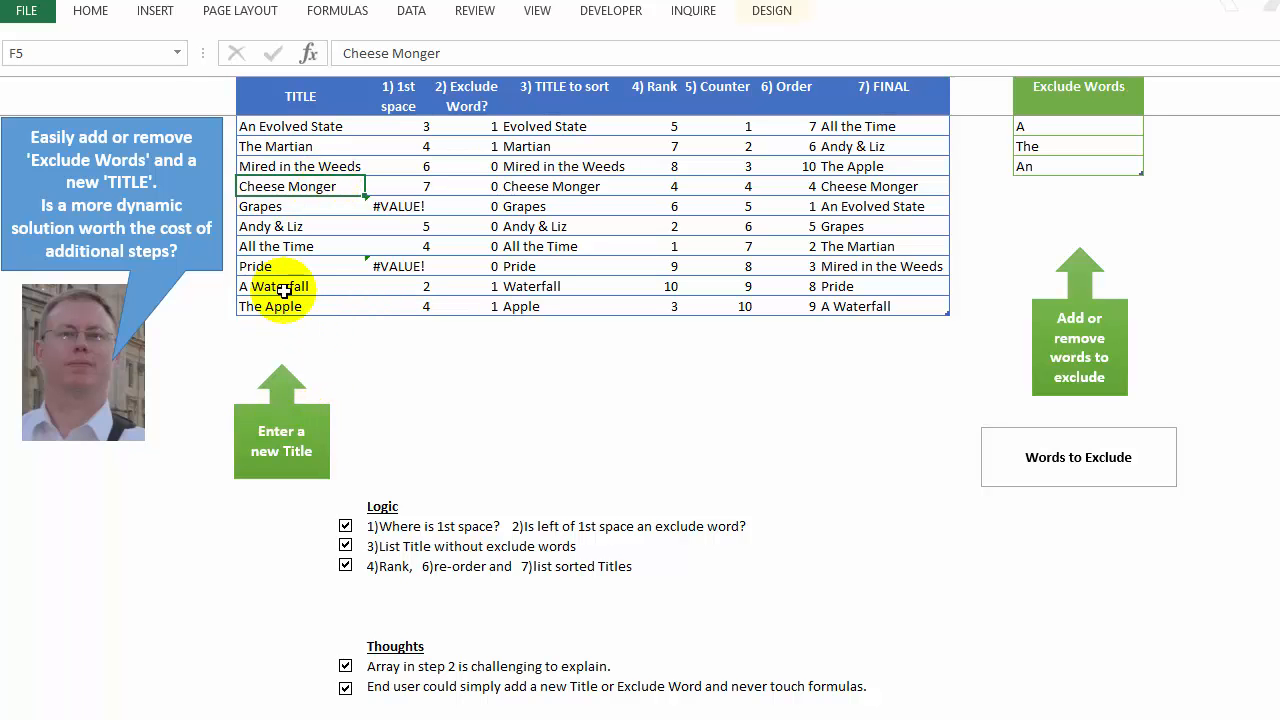
{"action": "left_click", "coordinate": [300, 325]}
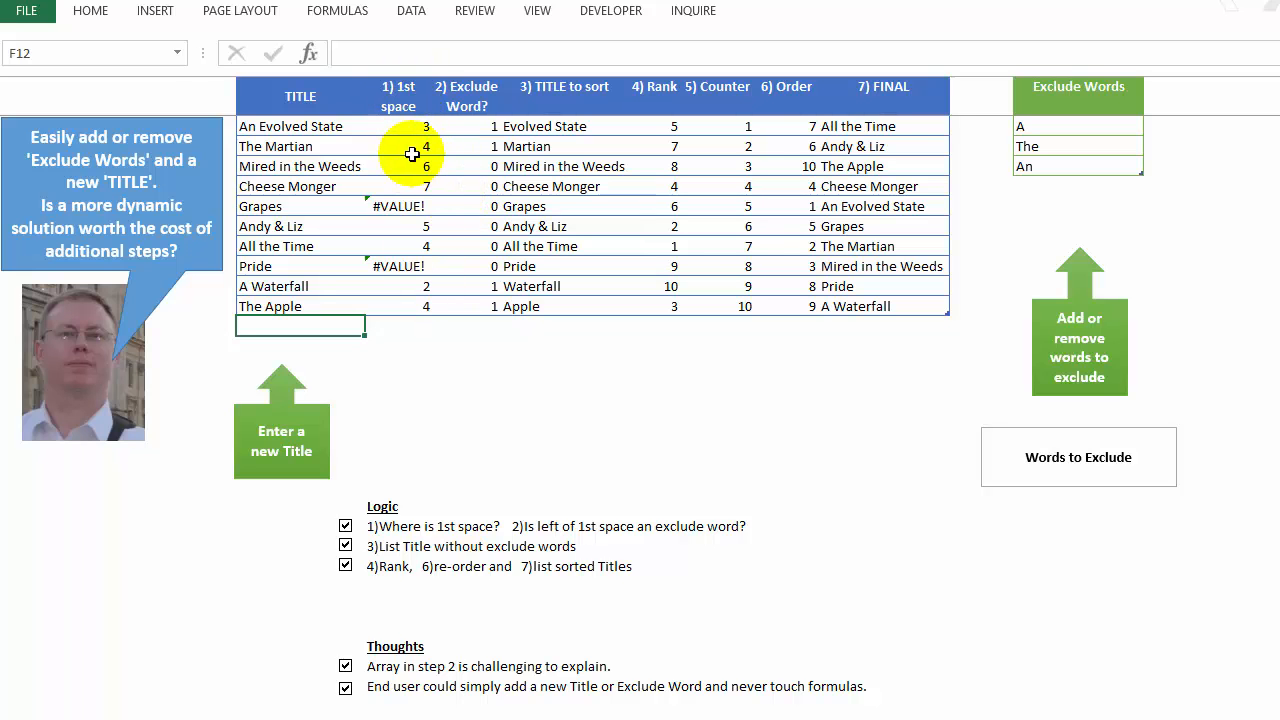
{"action": "left_click", "coordinate": [398, 125]}
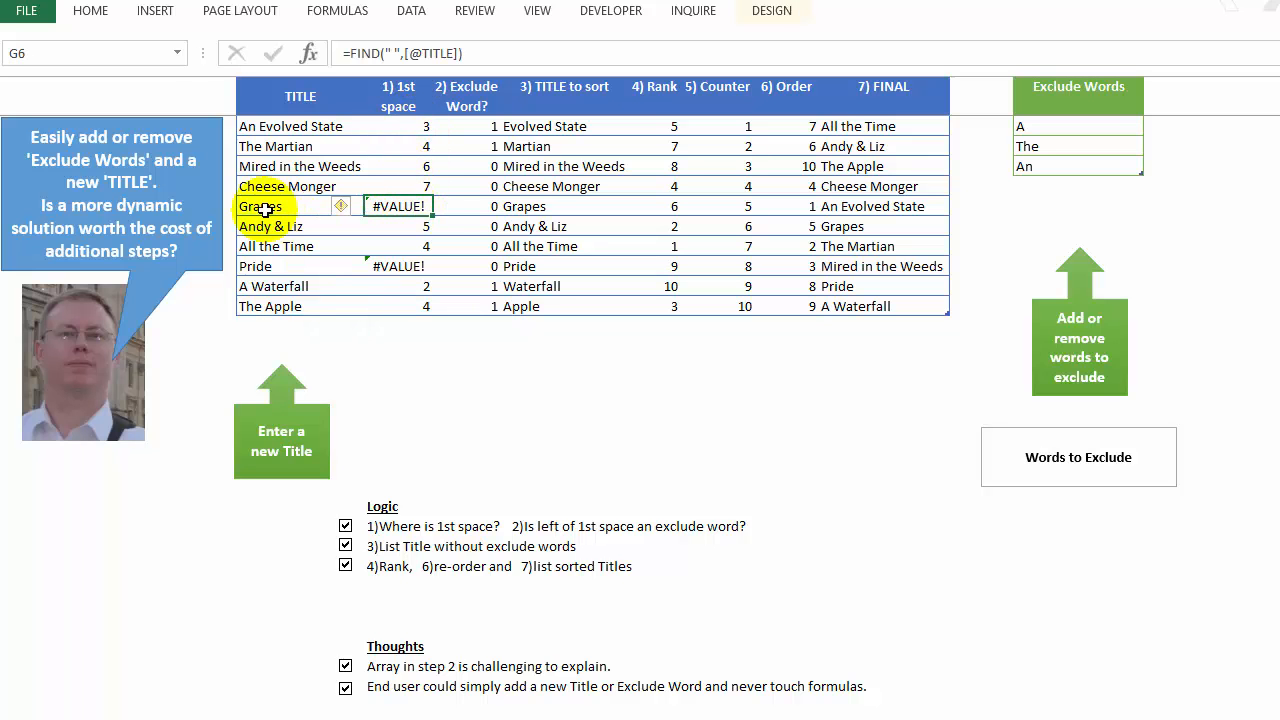
{"action": "left_click", "coordinate": [260, 206]}
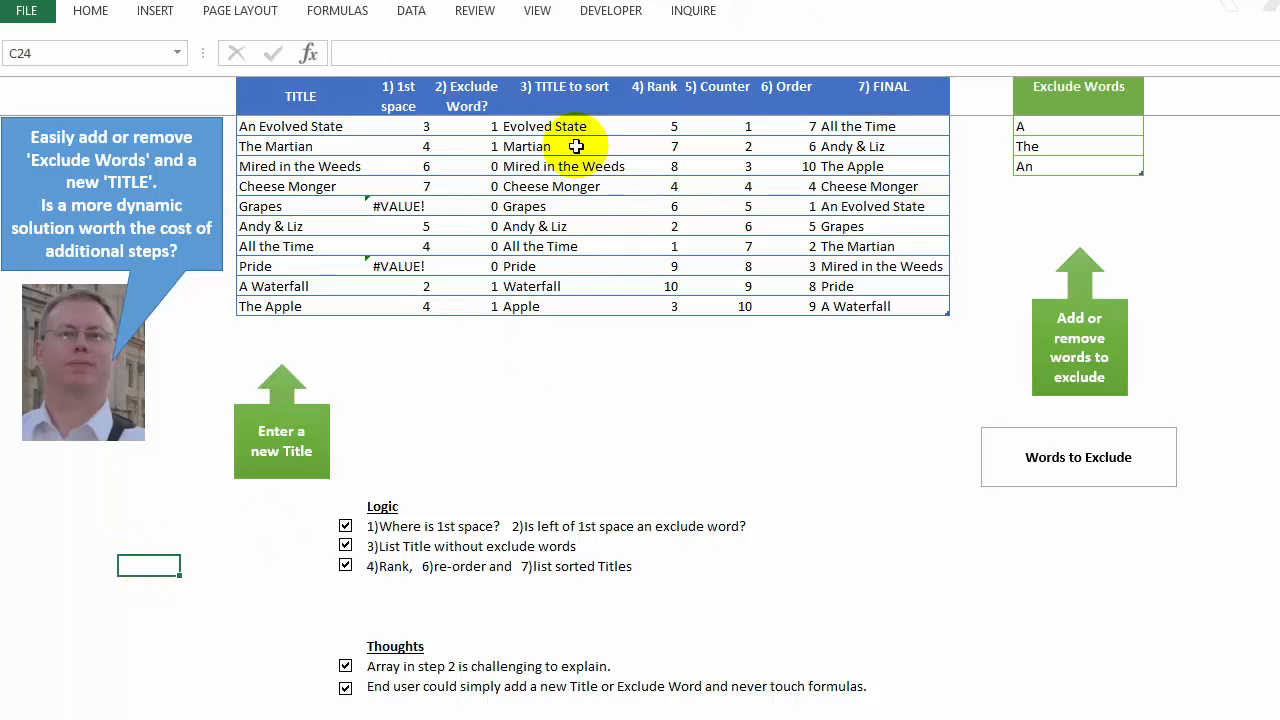
{"action": "mouse_move", "coordinate": [562, 216]}
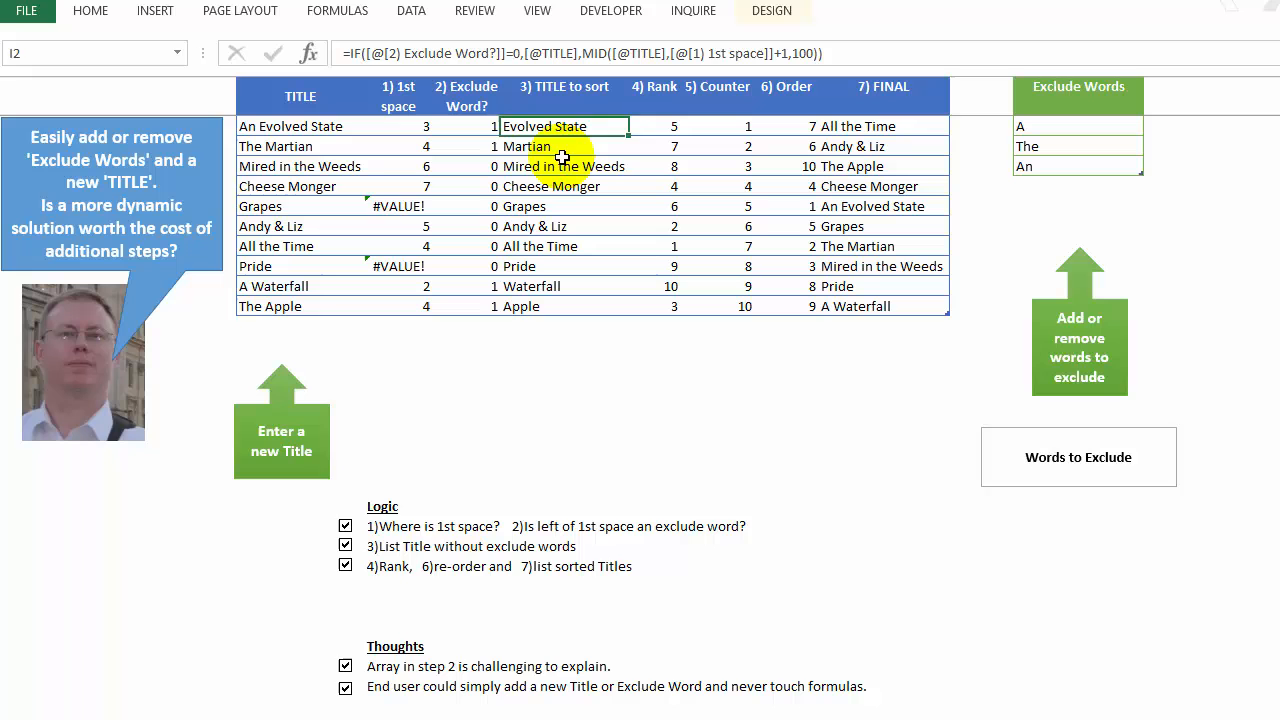
{"action": "left_click", "coordinate": [563, 166]}
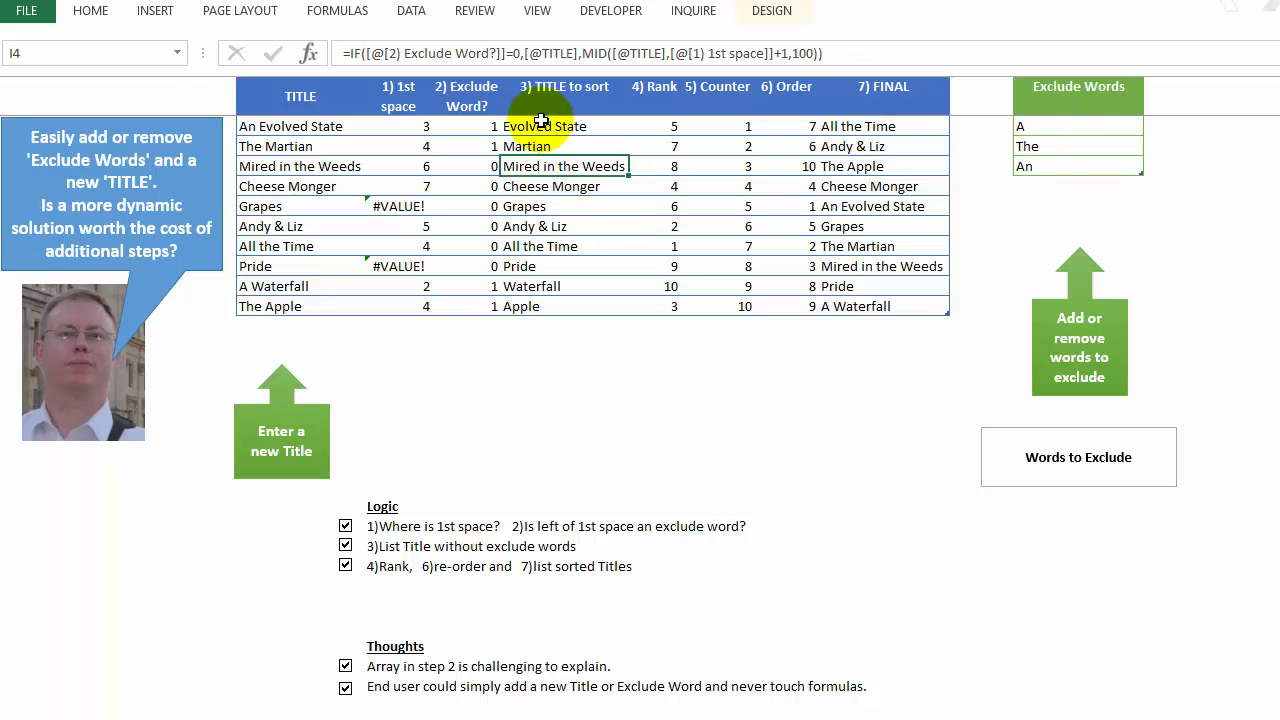
{"action": "mouse_move", "coordinate": [678, 118]}
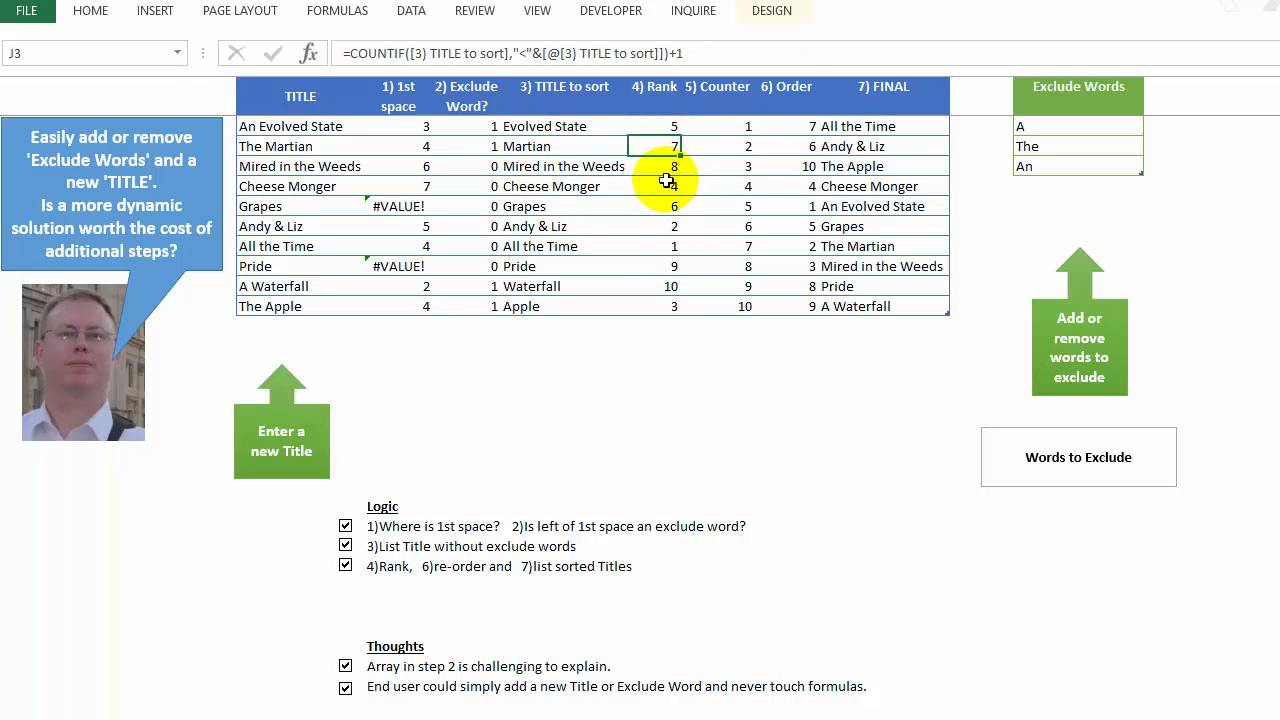
{"action": "left_click", "coordinate": [655, 226]}
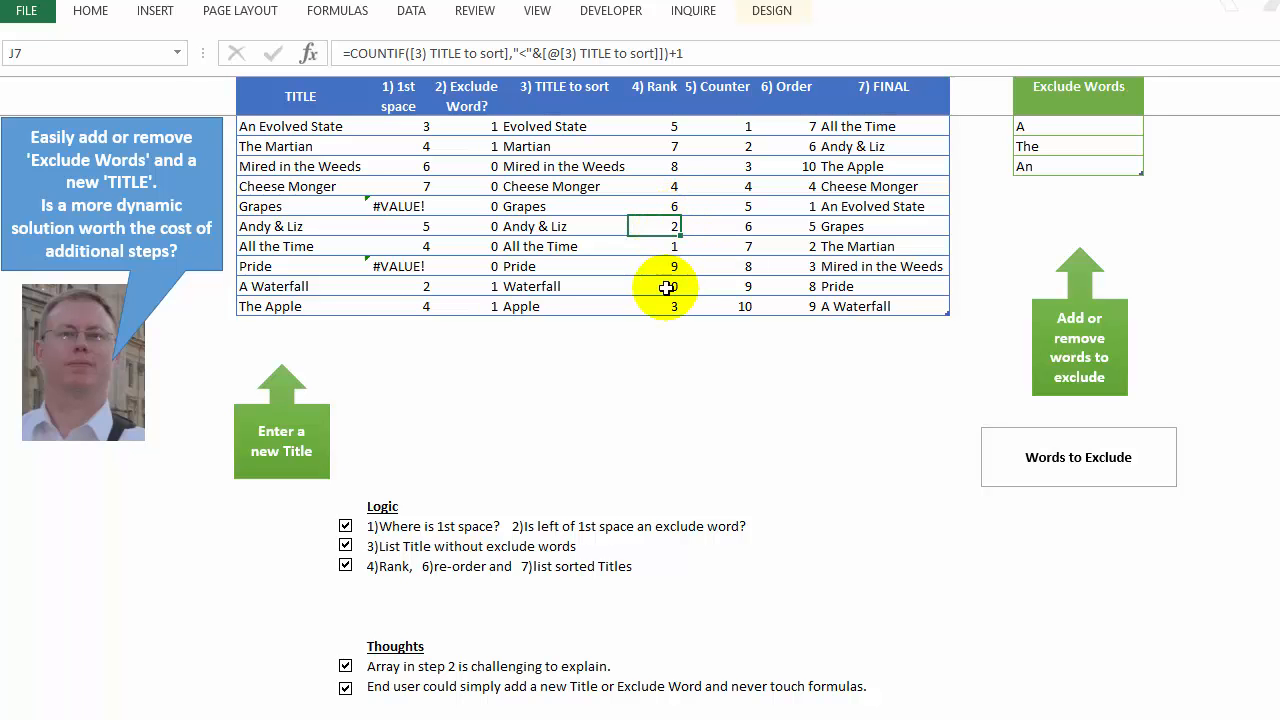
{"action": "left_click", "coordinate": [660, 286]}
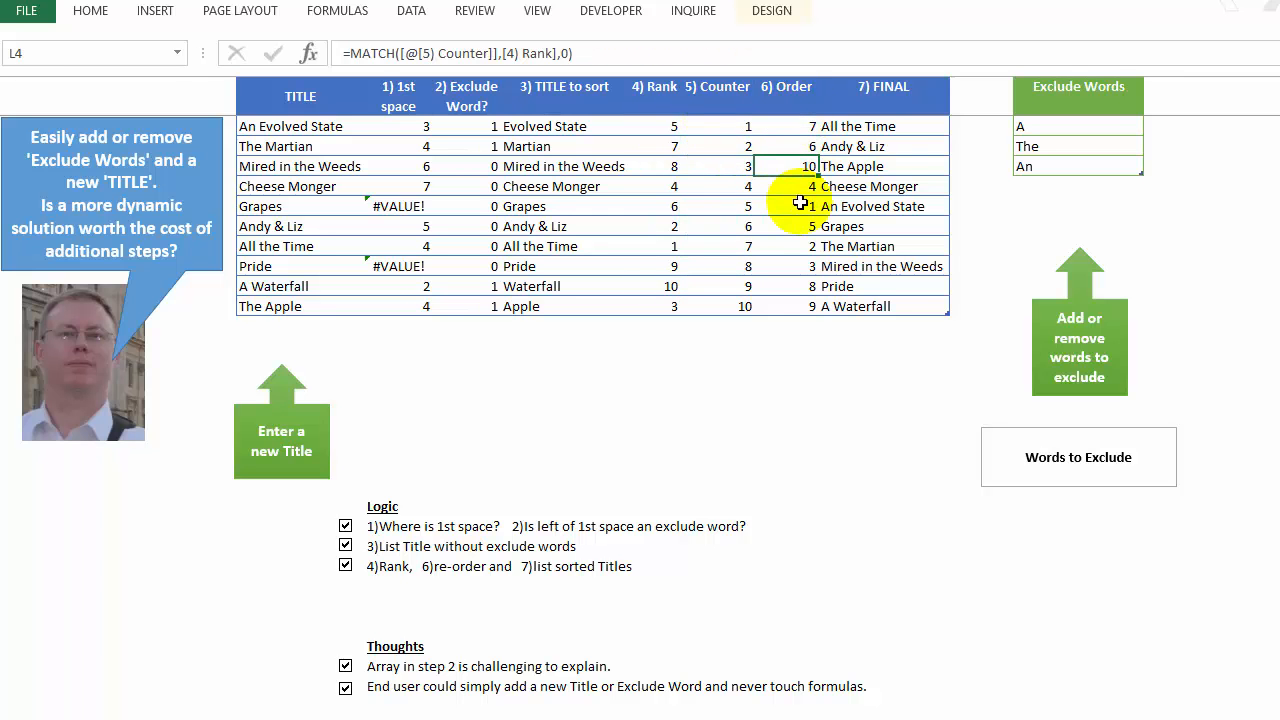
{"action": "left_click", "coordinate": [882, 146]}
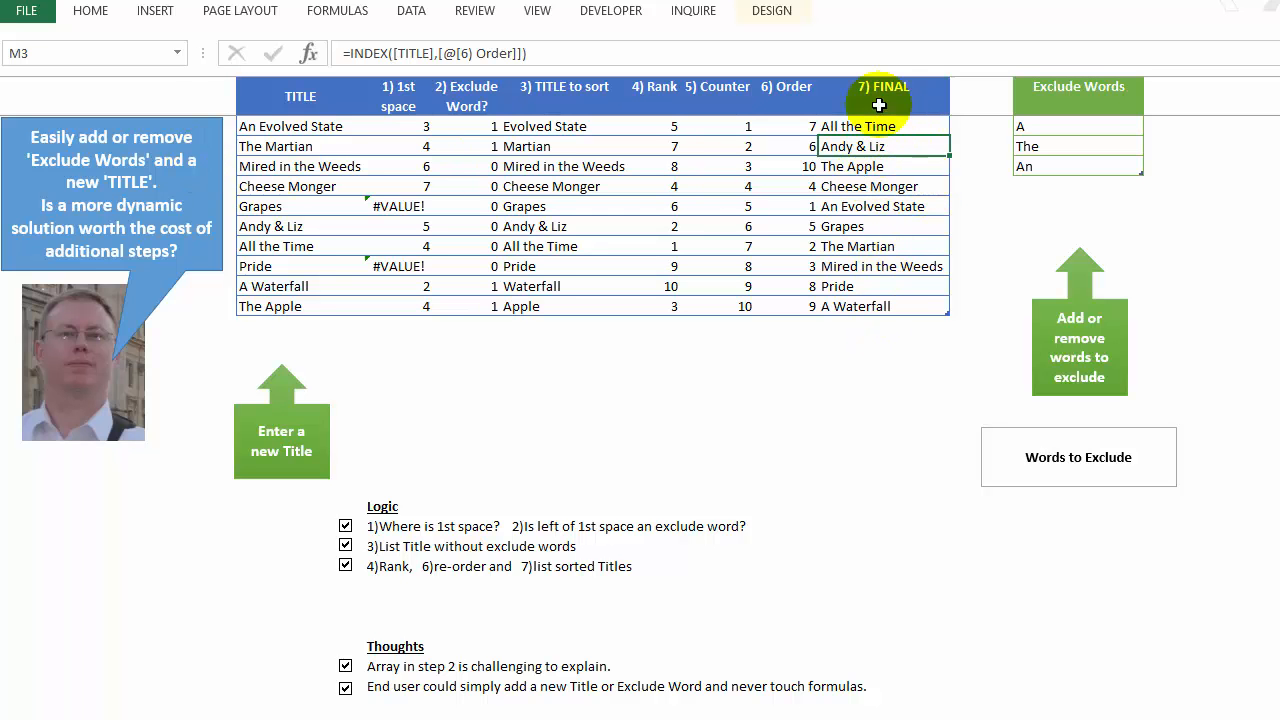
{"action": "mouse_move", "coordinate": [882, 310]}
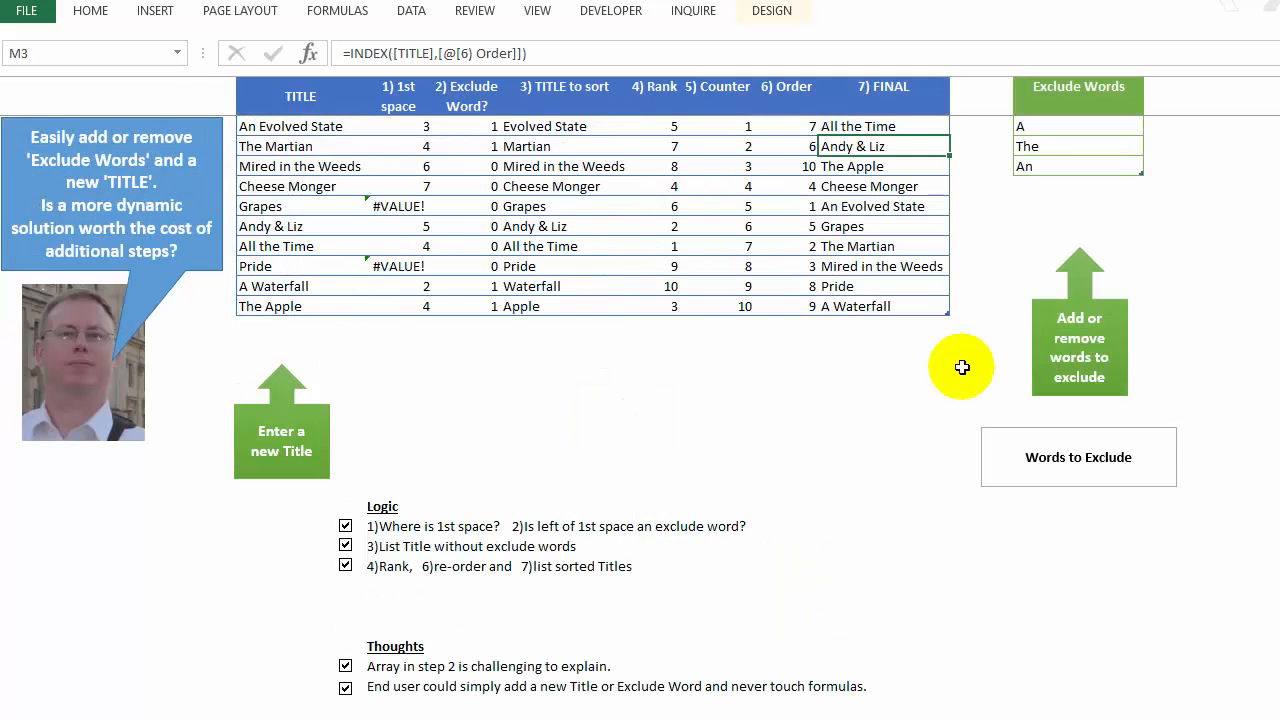
{"action": "mouse_move", "coordinate": [1220, 133]}
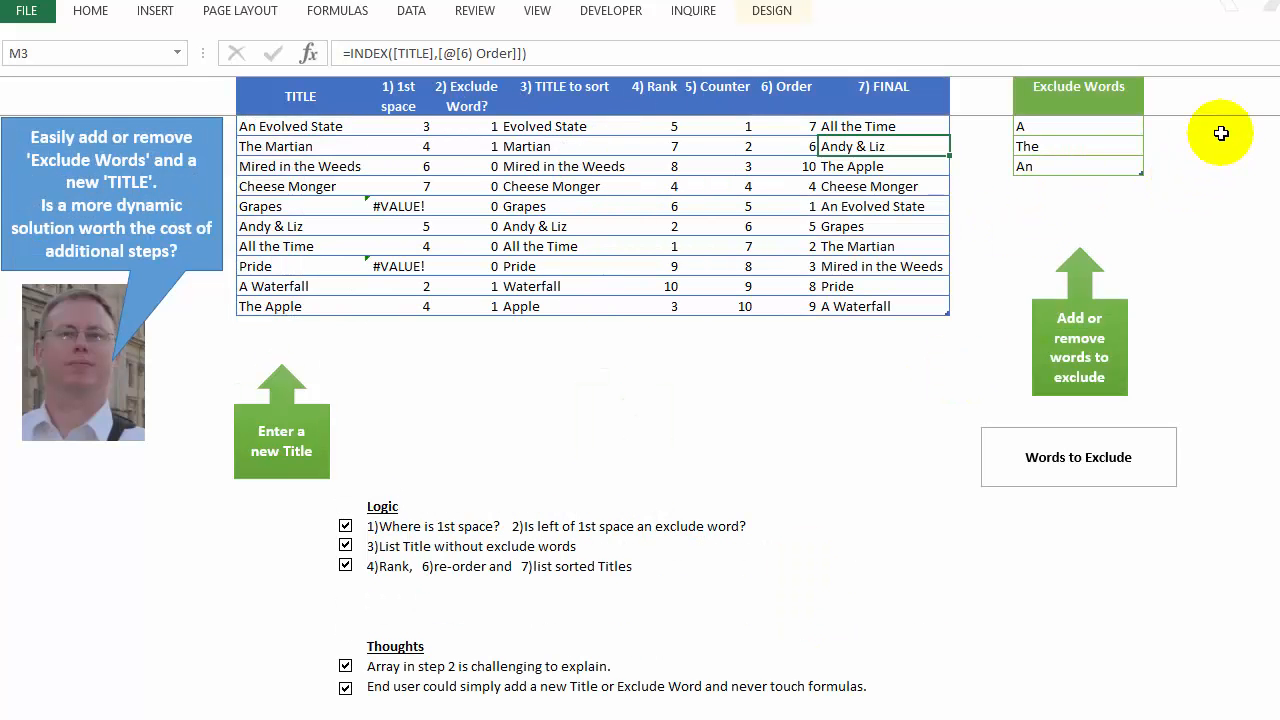
Step: Paste the copied FINAL titles into cell Q2
{"action": "left_click", "coordinate": [1233, 127]}
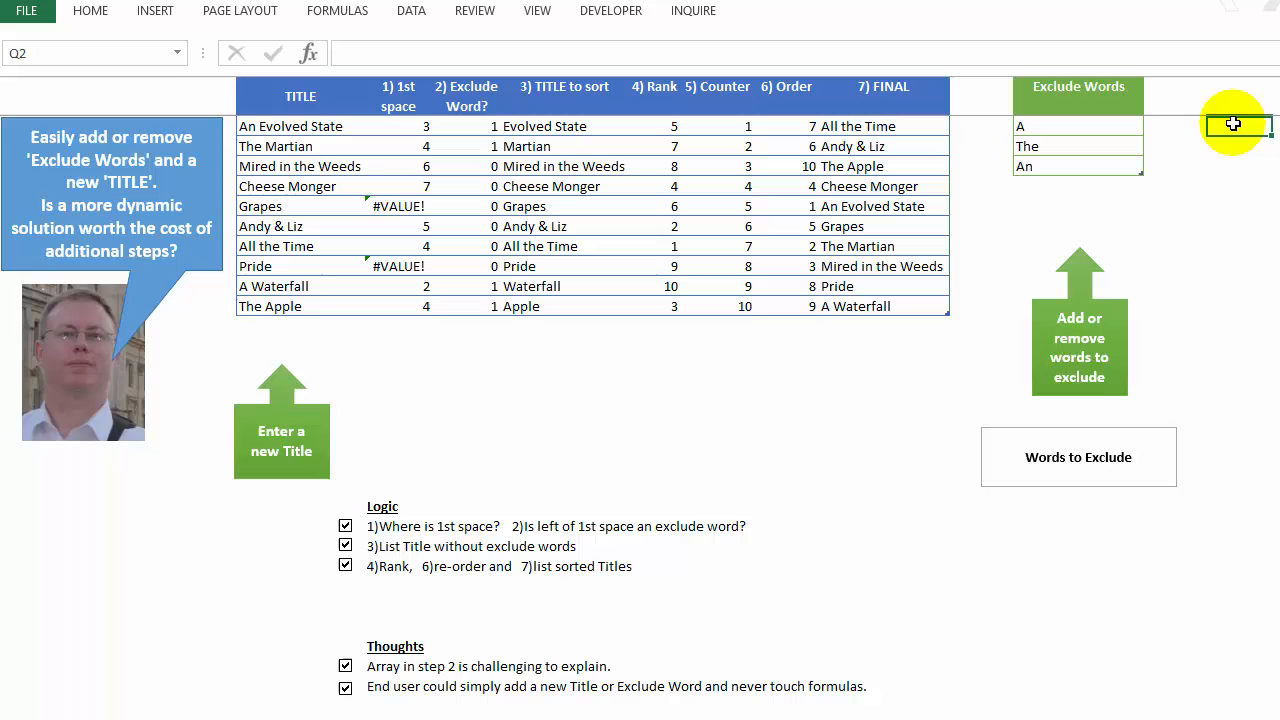
{"action": "left_click", "coordinate": [1233, 125]}
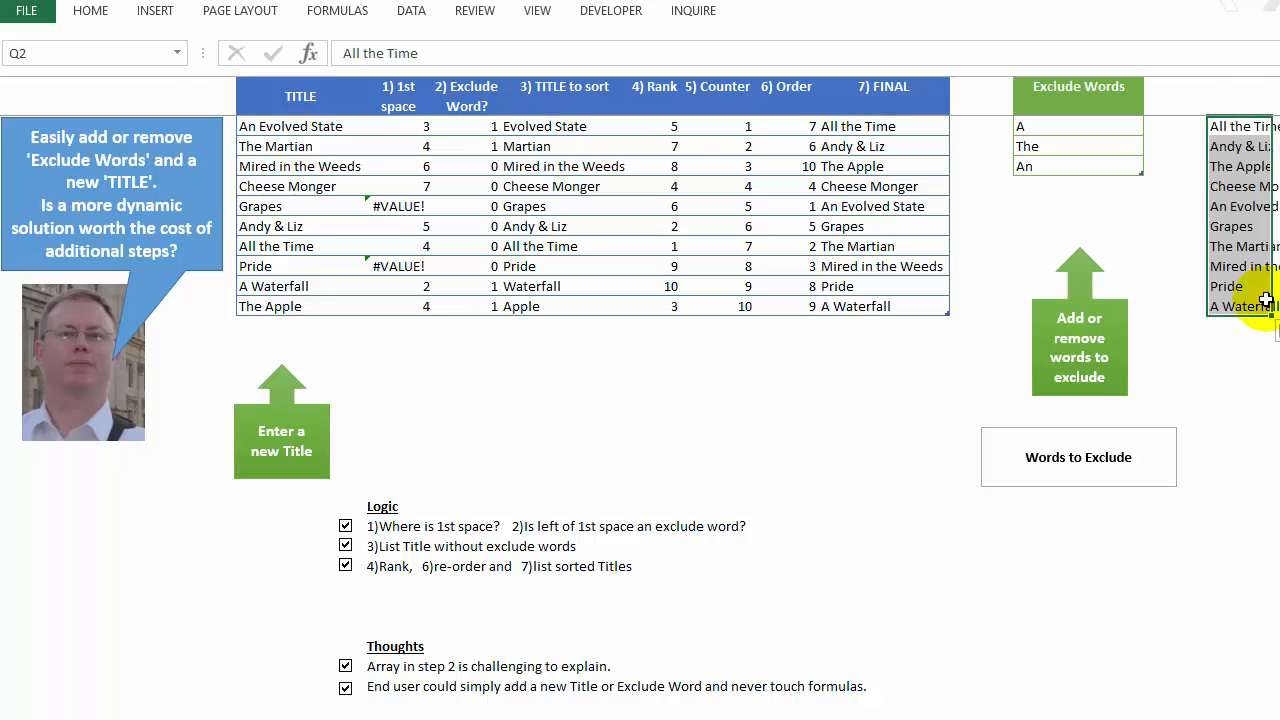
{"action": "mouse_move", "coordinate": [1245, 268]}
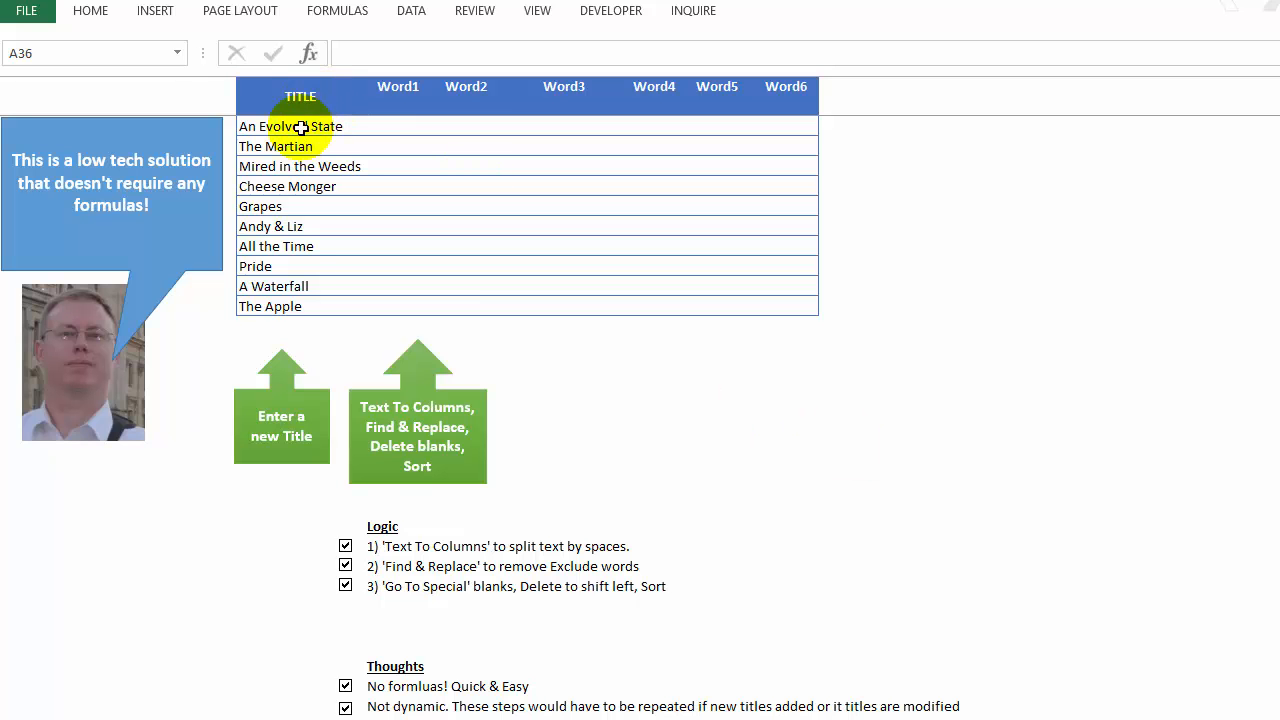
Step: Select the ten titles in the TITLE column and switch to the Data ribbon
{"action": "left_click_drag", "start_coordinate": [300, 126], "coordinate": [300, 306]}
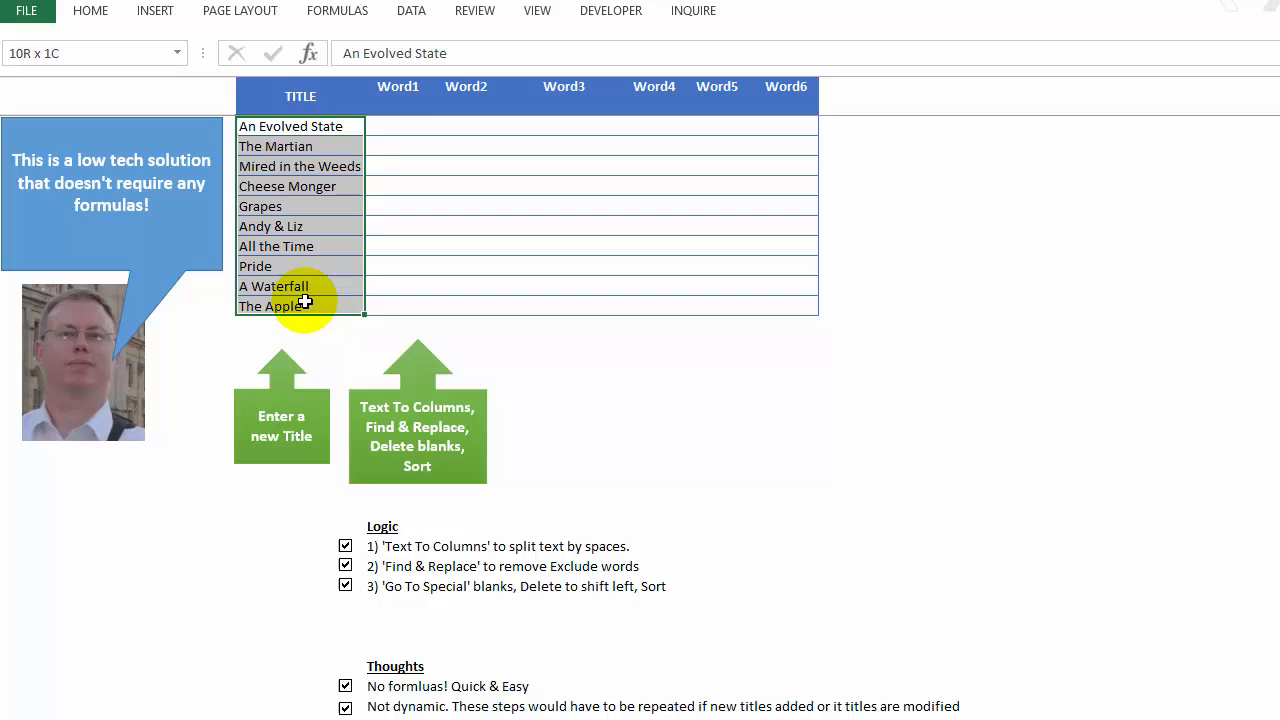
{"action": "left_click", "coordinate": [411, 11]}
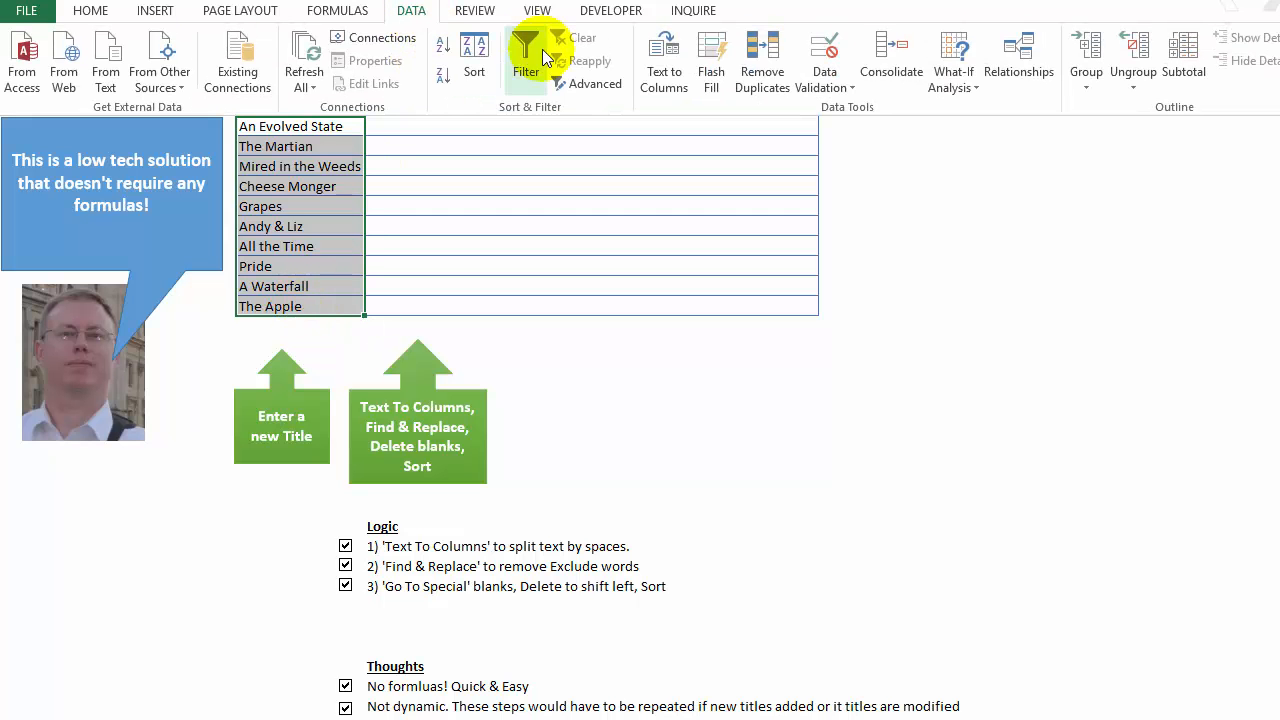
Step: Run Text to Columns, space-delimited, into $F$2, overwriting the existing Word cells
{"action": "left_click", "coordinate": [663, 58]}
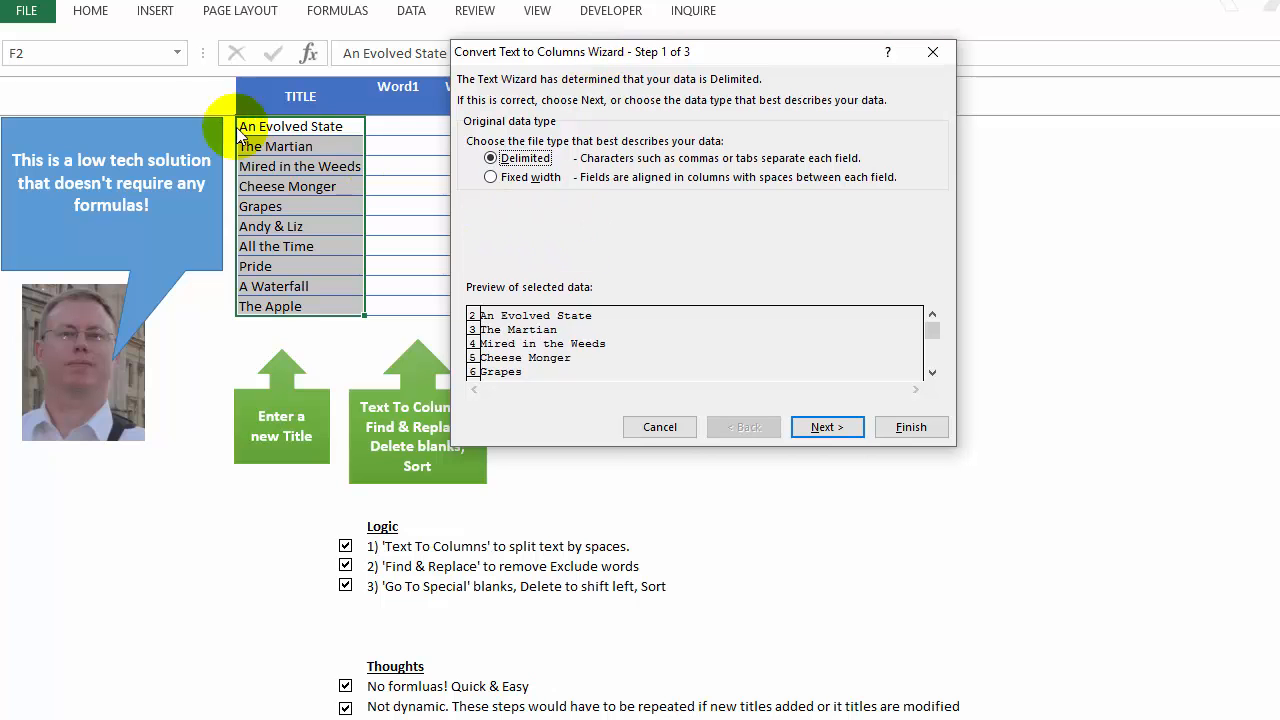
{"action": "mouse_move", "coordinate": [808, 418]}
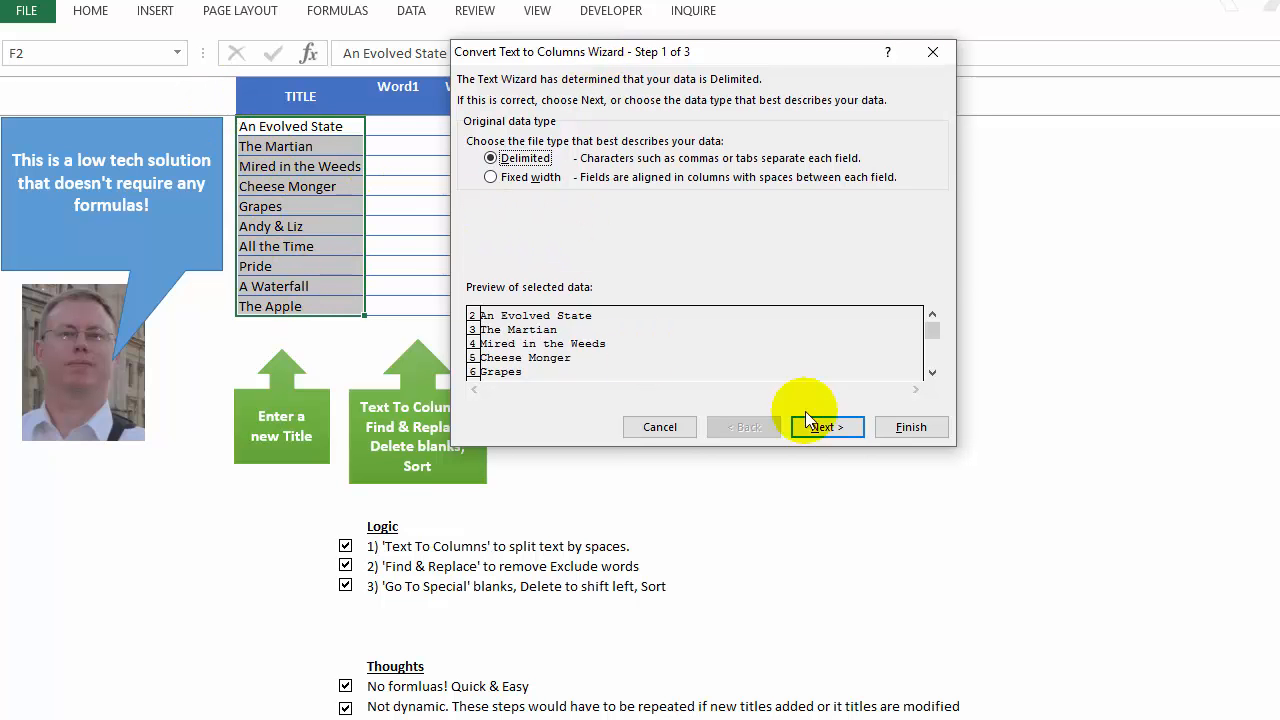
{"action": "left_click", "coordinate": [827, 427]}
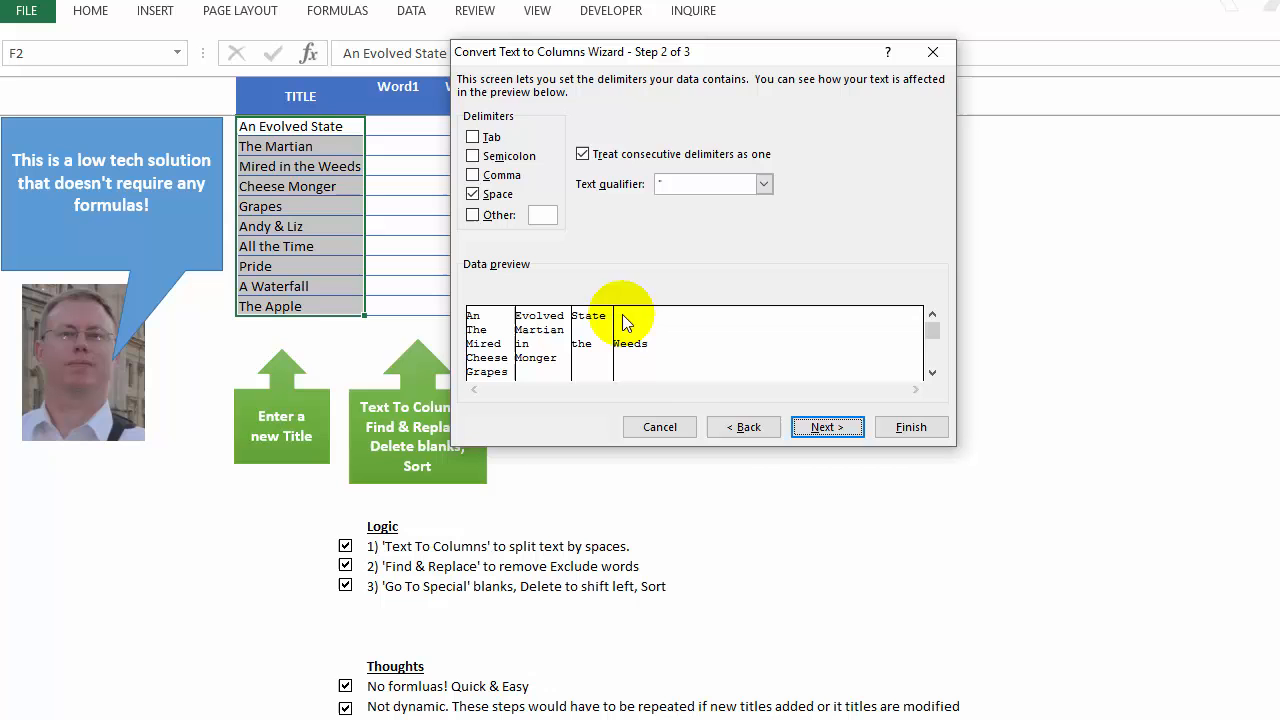
{"action": "left_click", "coordinate": [827, 426]}
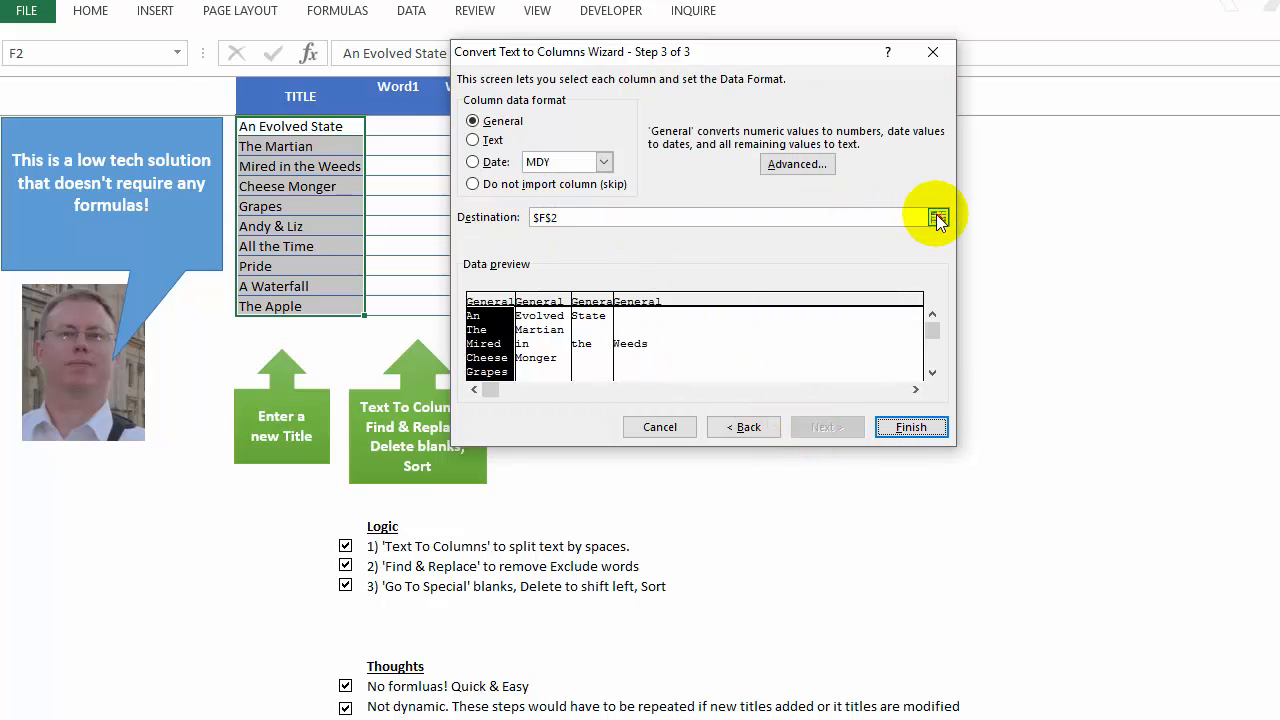
{"action": "mouse_move", "coordinate": [935, 215]}
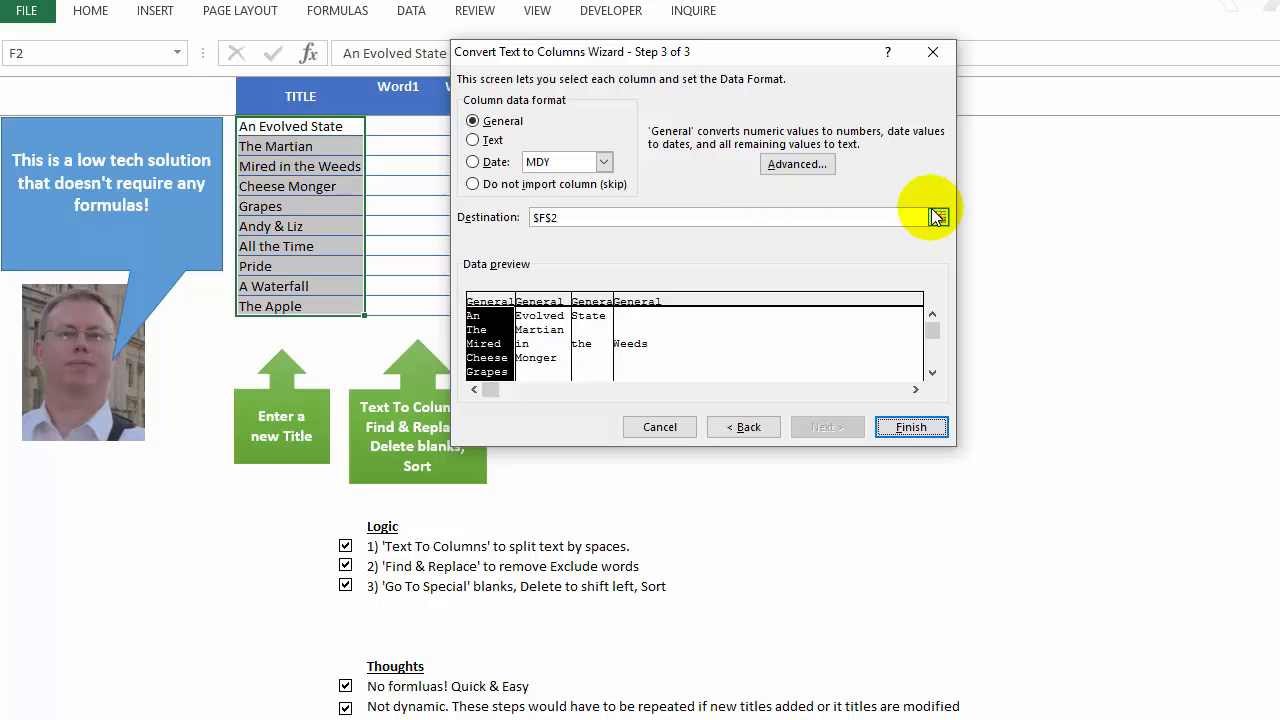
{"action": "left_click", "coordinate": [910, 427]}
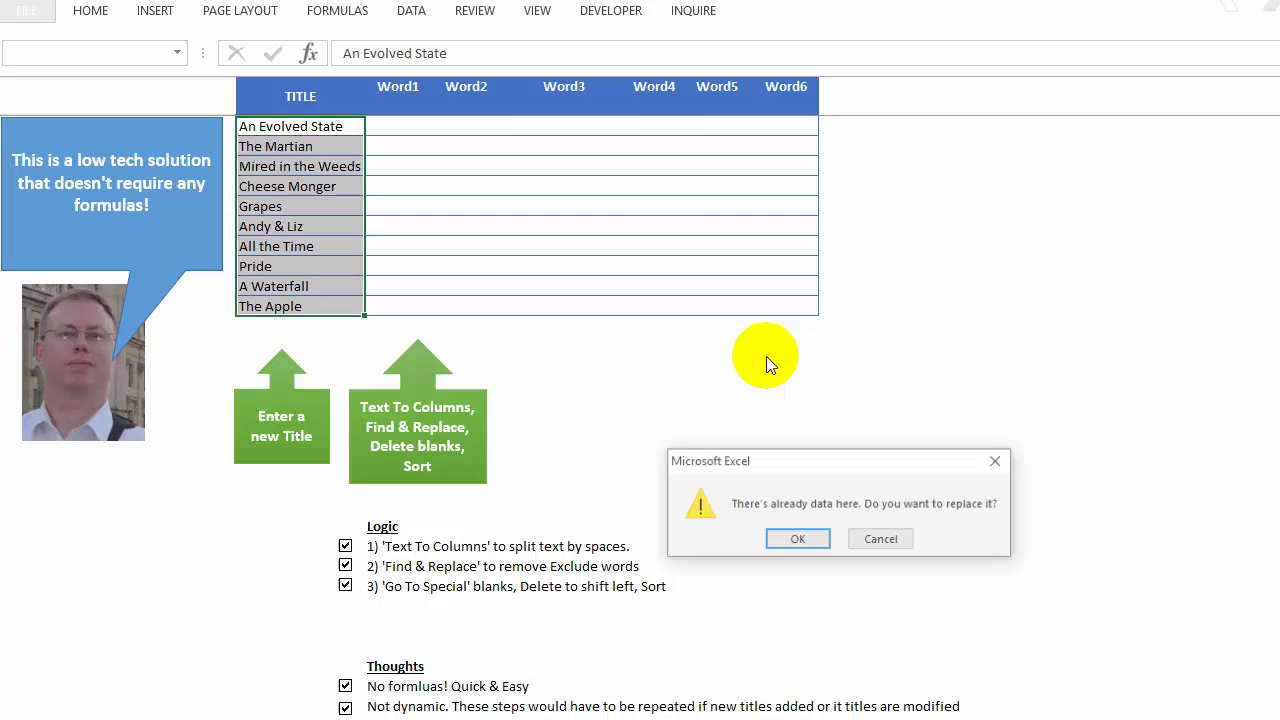
{"action": "left_click", "coordinate": [797, 538]}
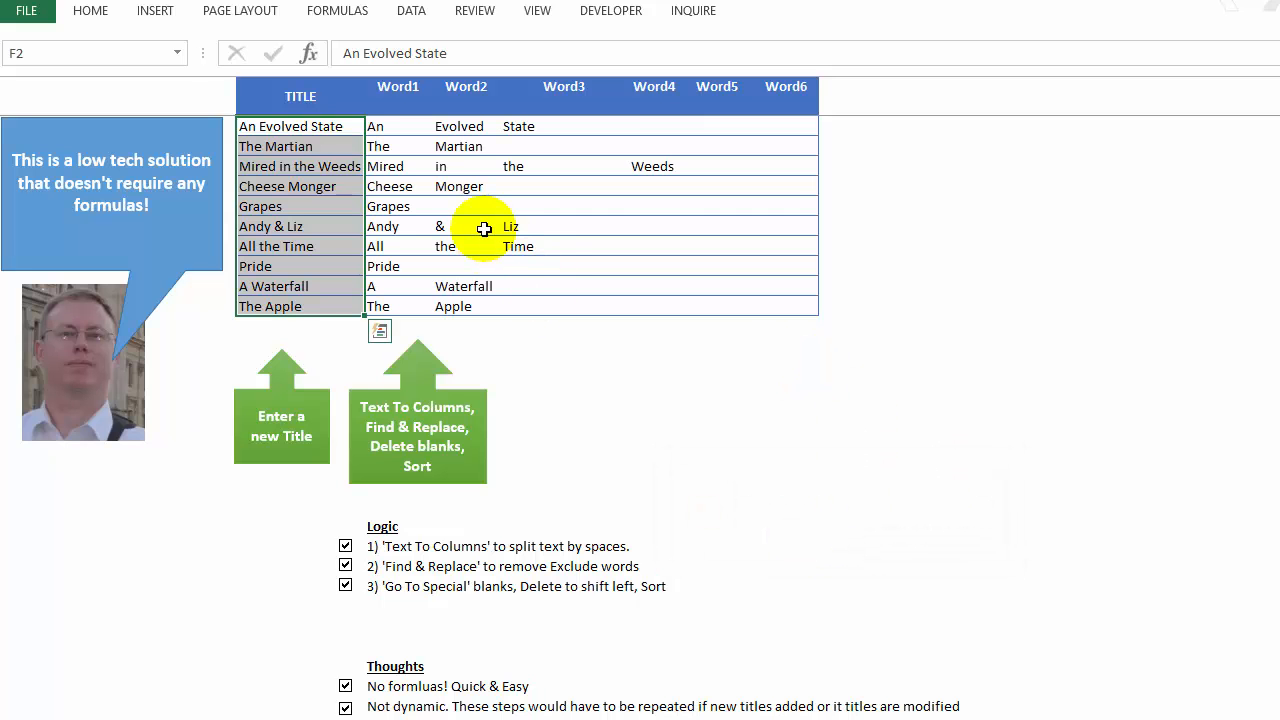
{"action": "mouse_move", "coordinate": [401, 127]}
{"action": "type", "text": "An"}
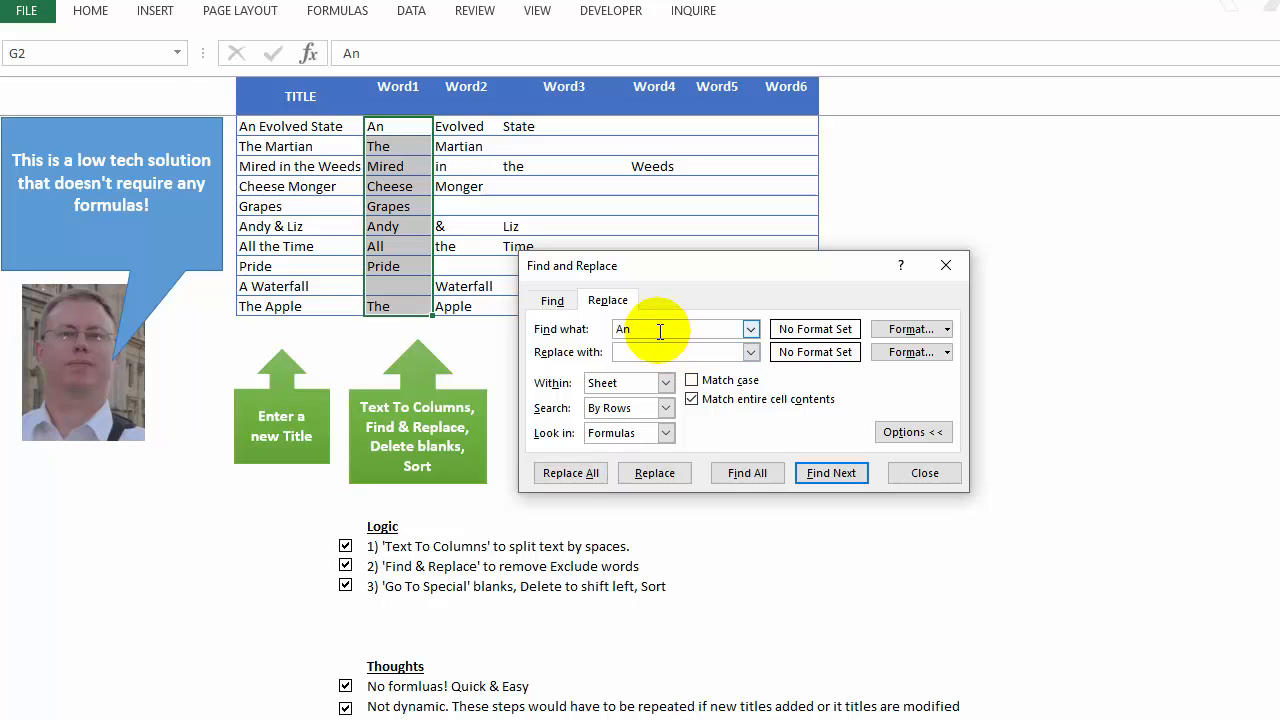
Step: Replace All whole-cell An and The with nothing in Word1, then close Find & Replace
{"action": "left_click", "coordinate": [570, 472]}
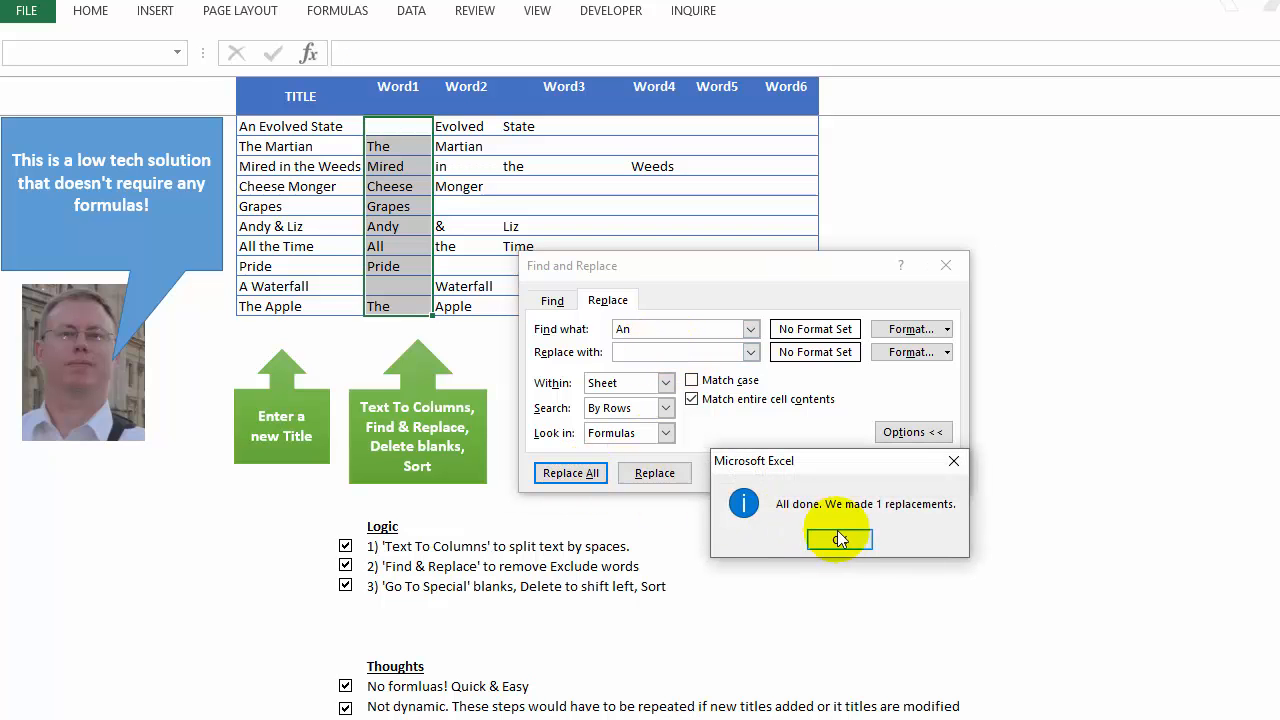
{"action": "left_click", "coordinate": [838, 538]}
{"action": "type", "text": "The"}
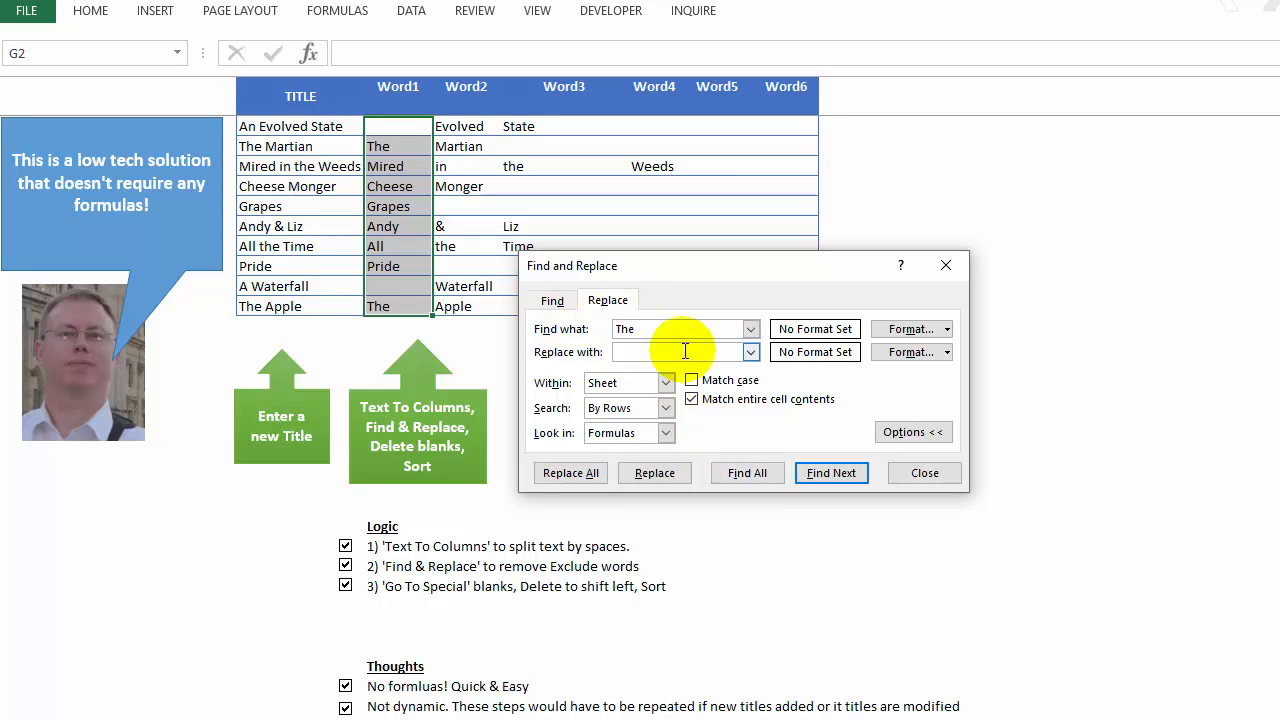
{"action": "left_click", "coordinate": [570, 472]}
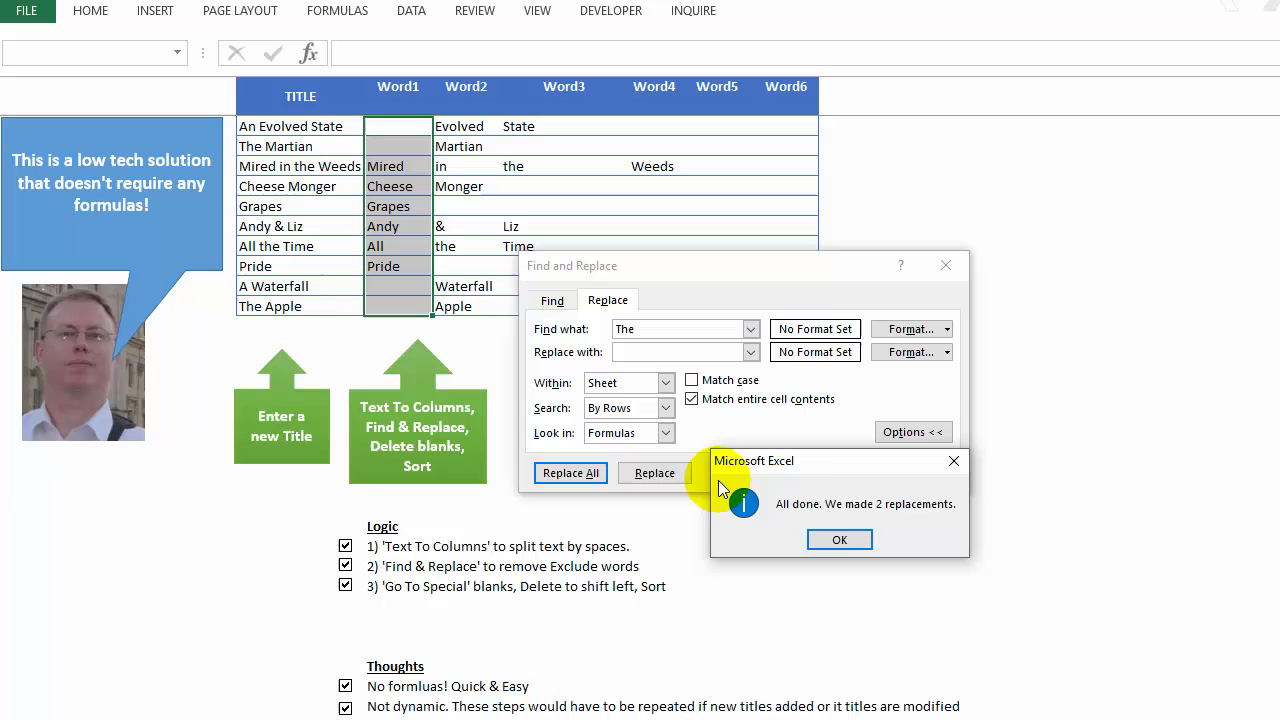
{"action": "left_click", "coordinate": [839, 539]}
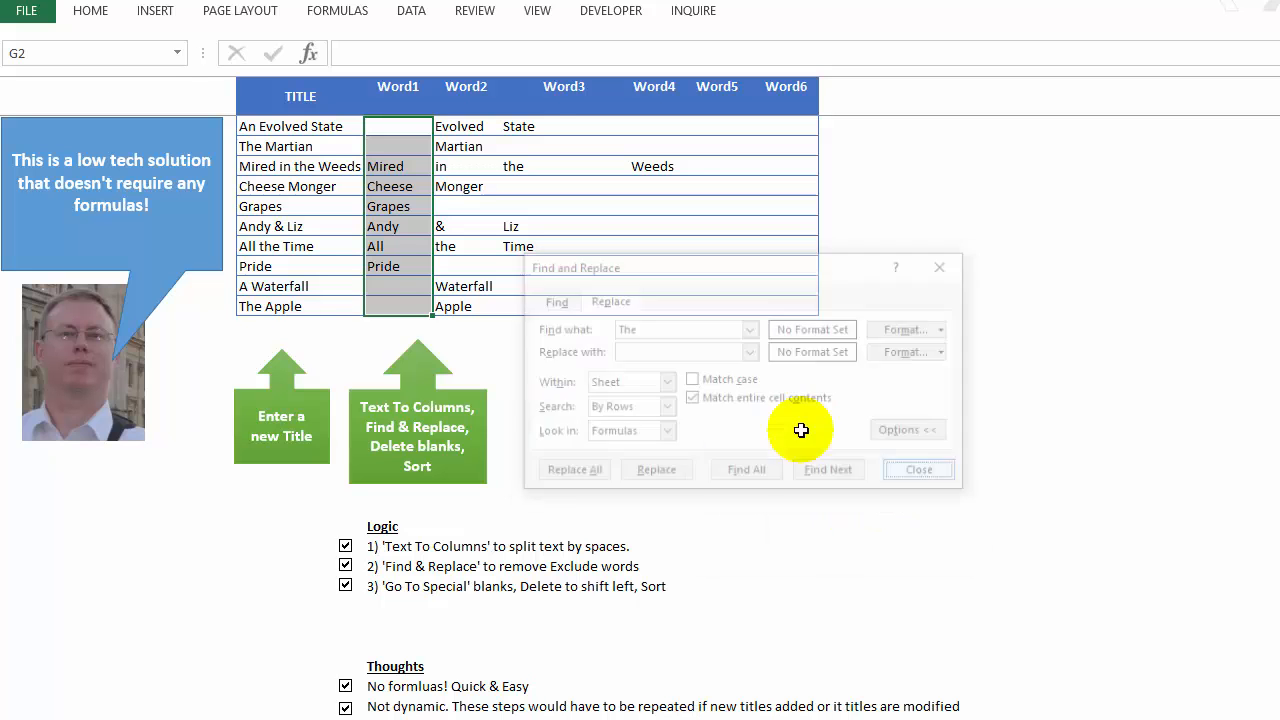
{"action": "left_click", "coordinate": [916, 469]}
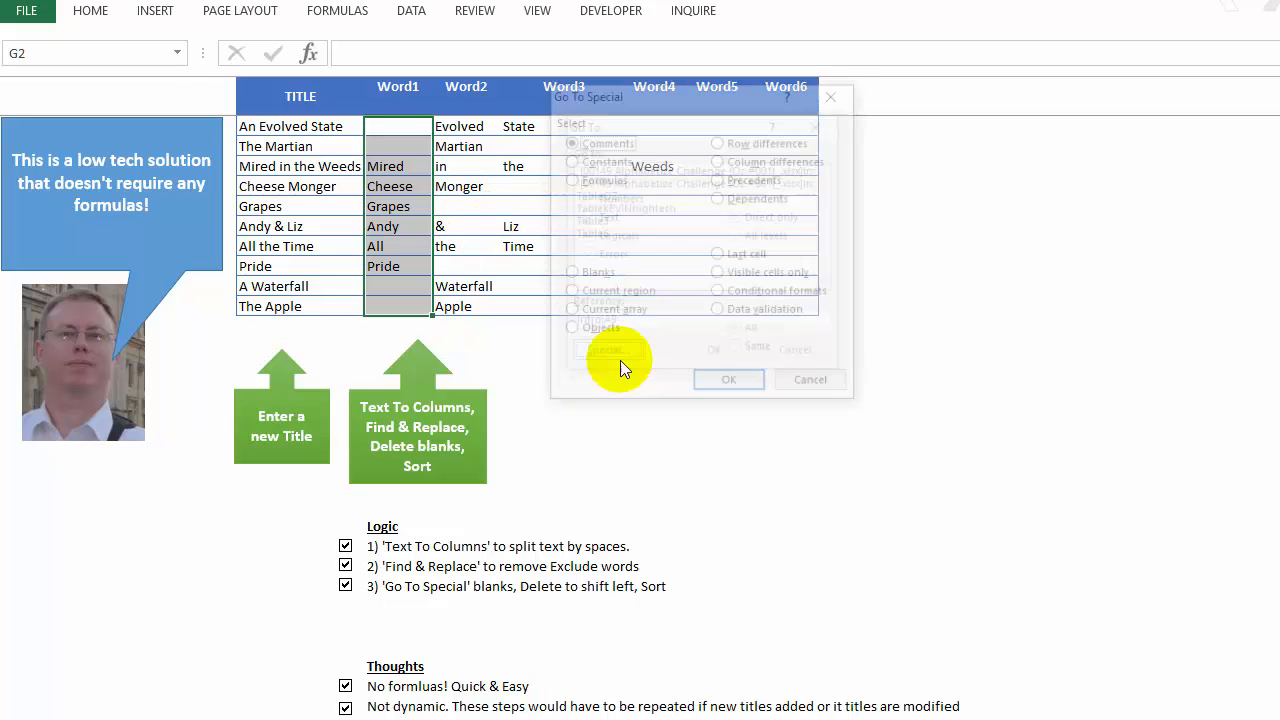
Step: Select the blank Word1 cells via Go To Special and delete them, shifting cells left
{"action": "left_click", "coordinate": [728, 379]}
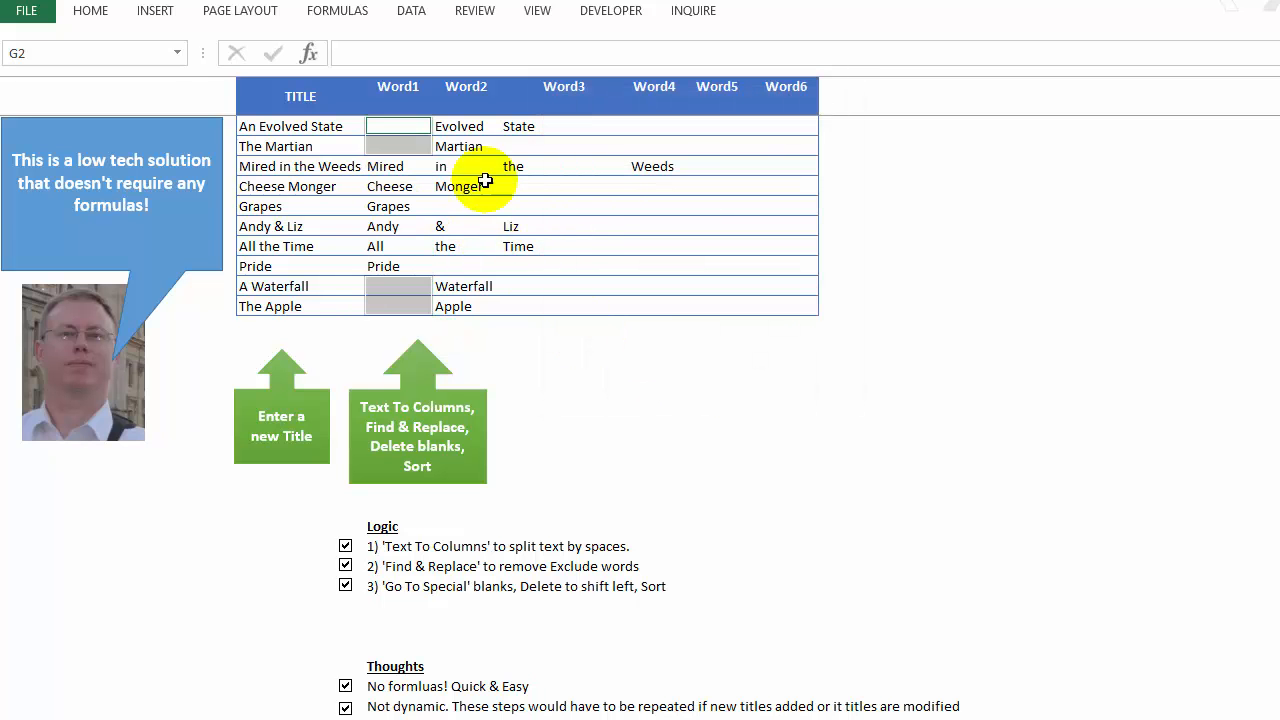
{"action": "right_click", "coordinate": [485, 182]}
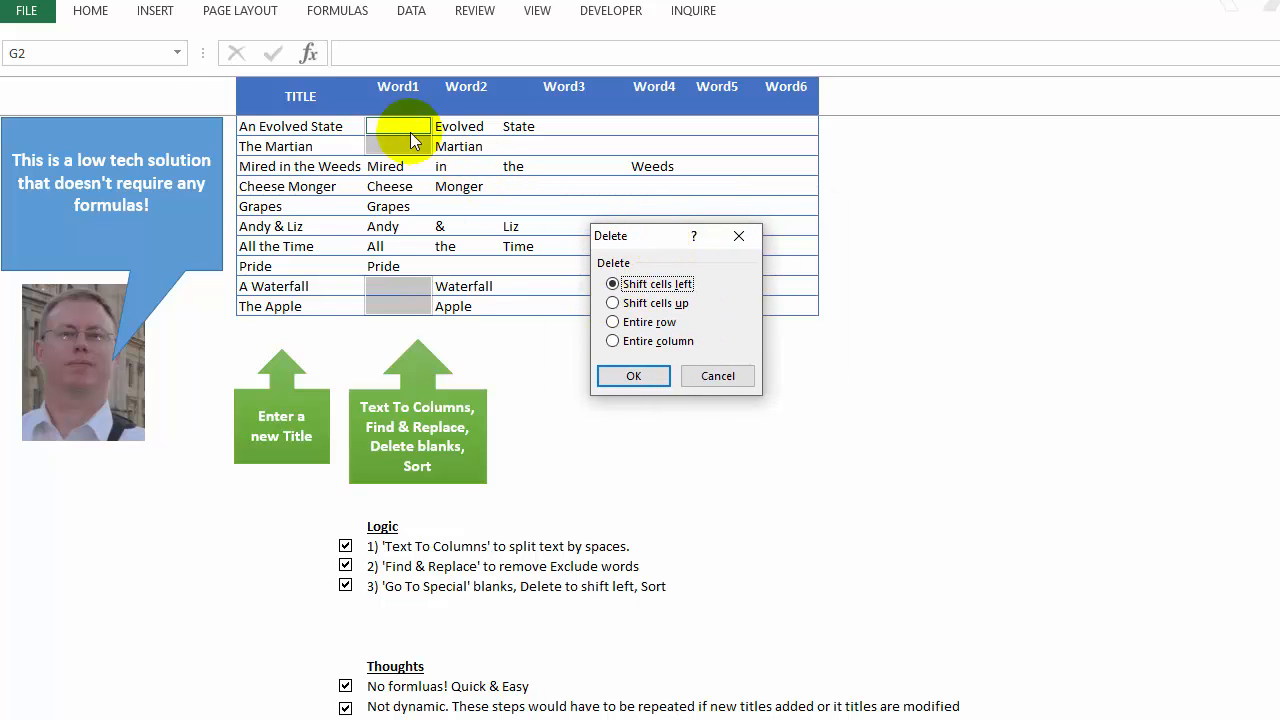
{"action": "mouse_move", "coordinate": [378, 155]}
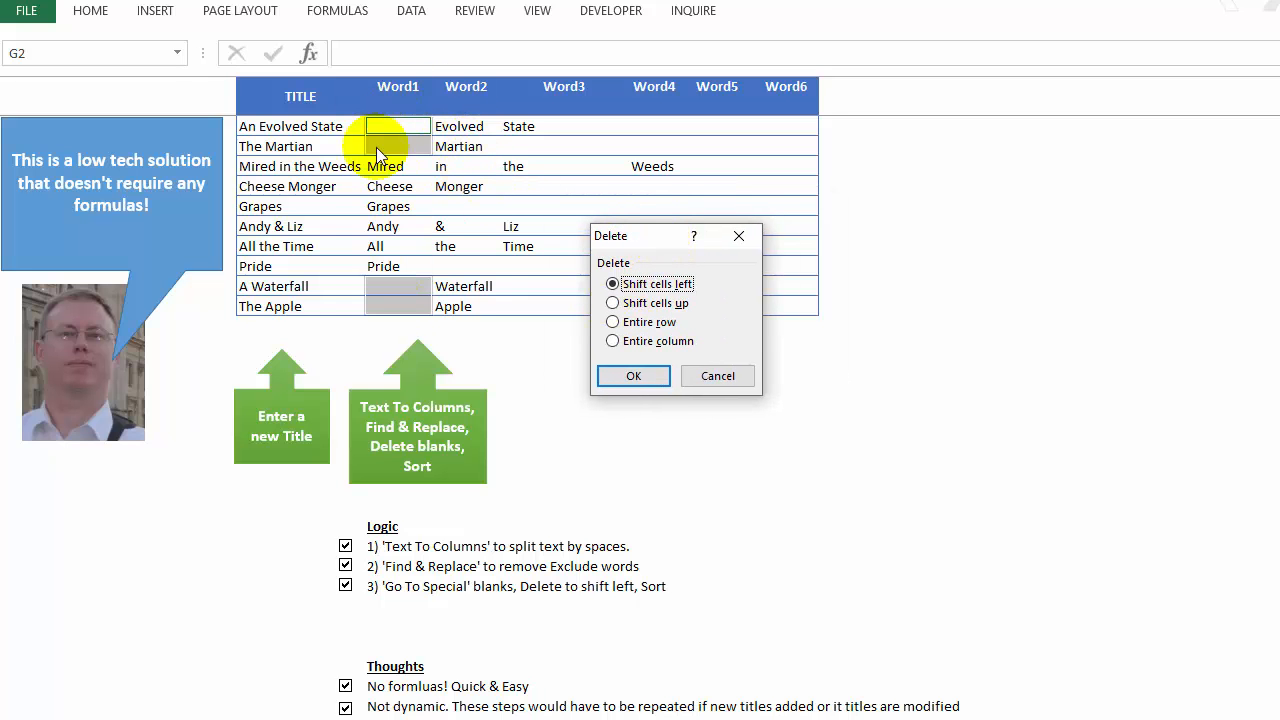
{"action": "left_click", "coordinate": [633, 375]}
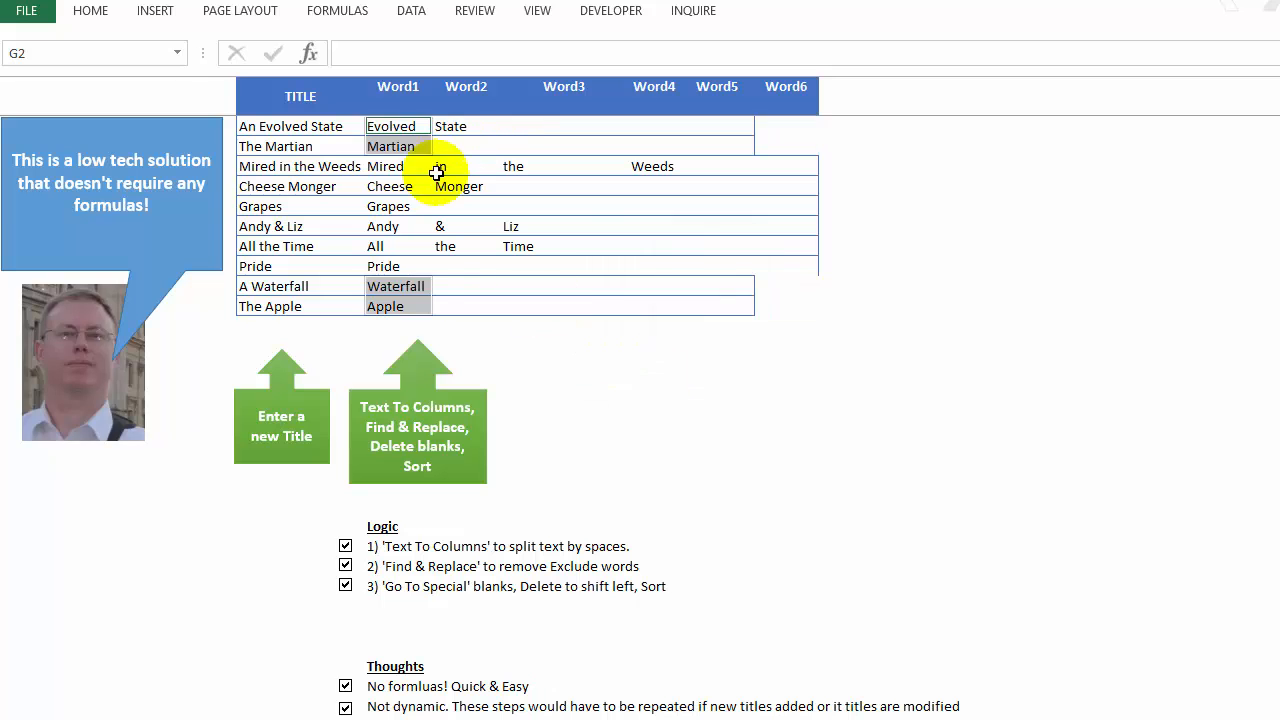
{"action": "left_click", "coordinate": [411, 11]}
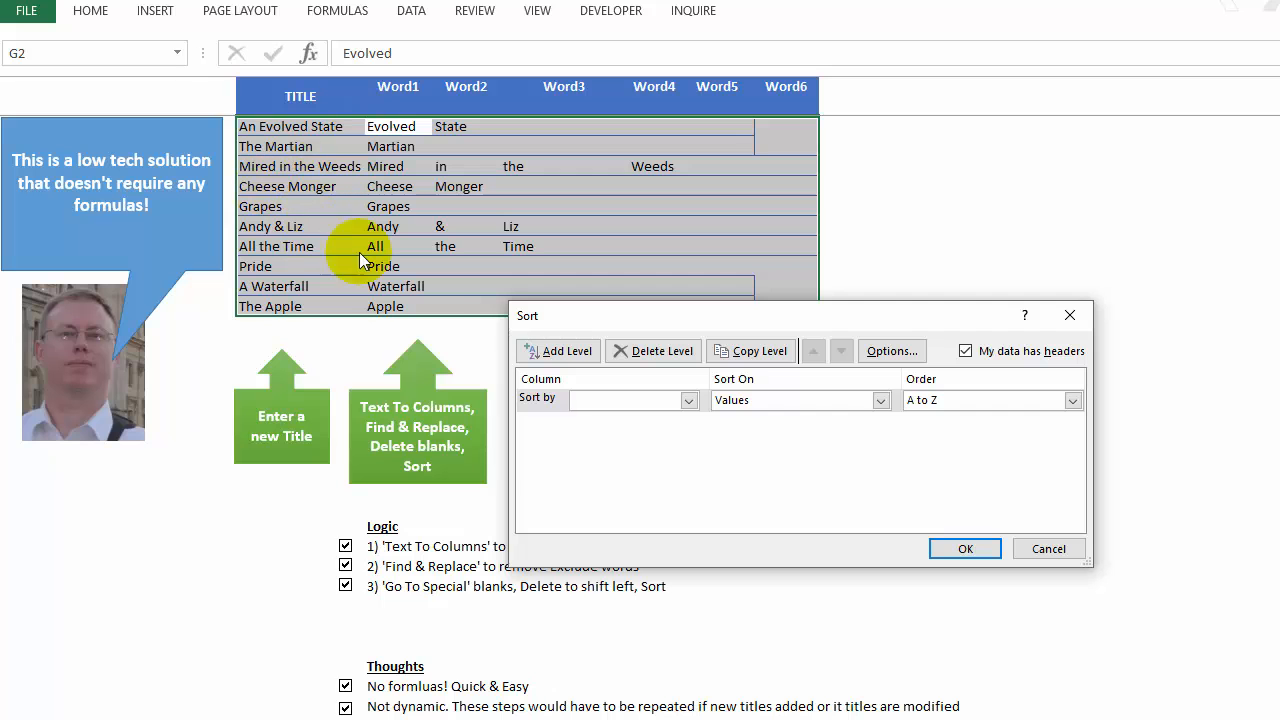
Step: Apply an A to Z sort with levels Word1, Word2 and Word3
{"action": "left_click", "coordinate": [688, 400]}
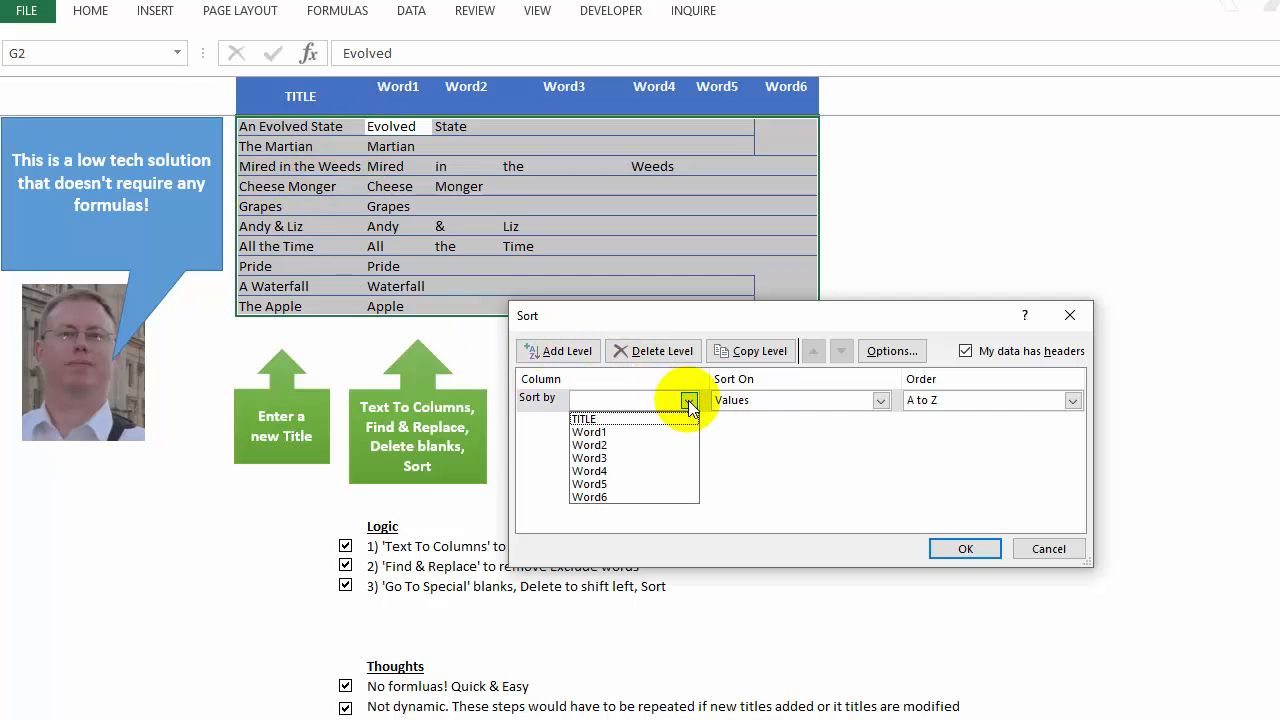
{"action": "left_click", "coordinate": [589, 432]}
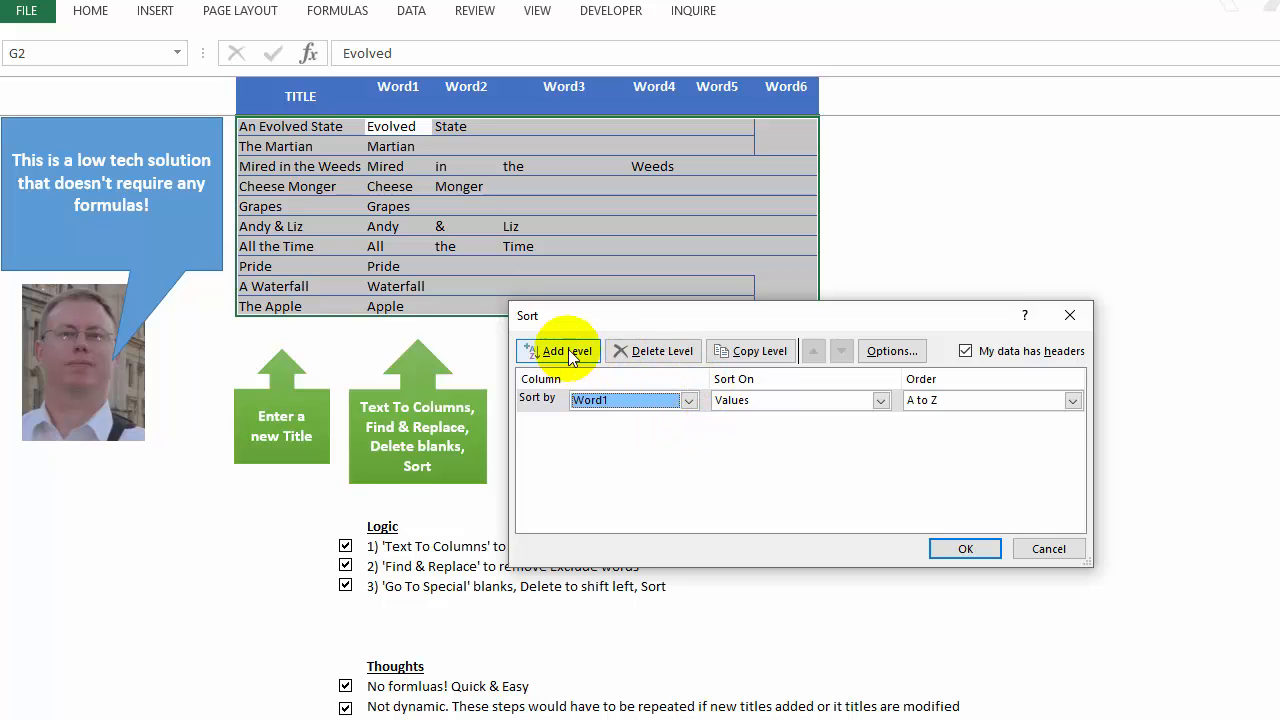
{"action": "left_click", "coordinate": [558, 350]}
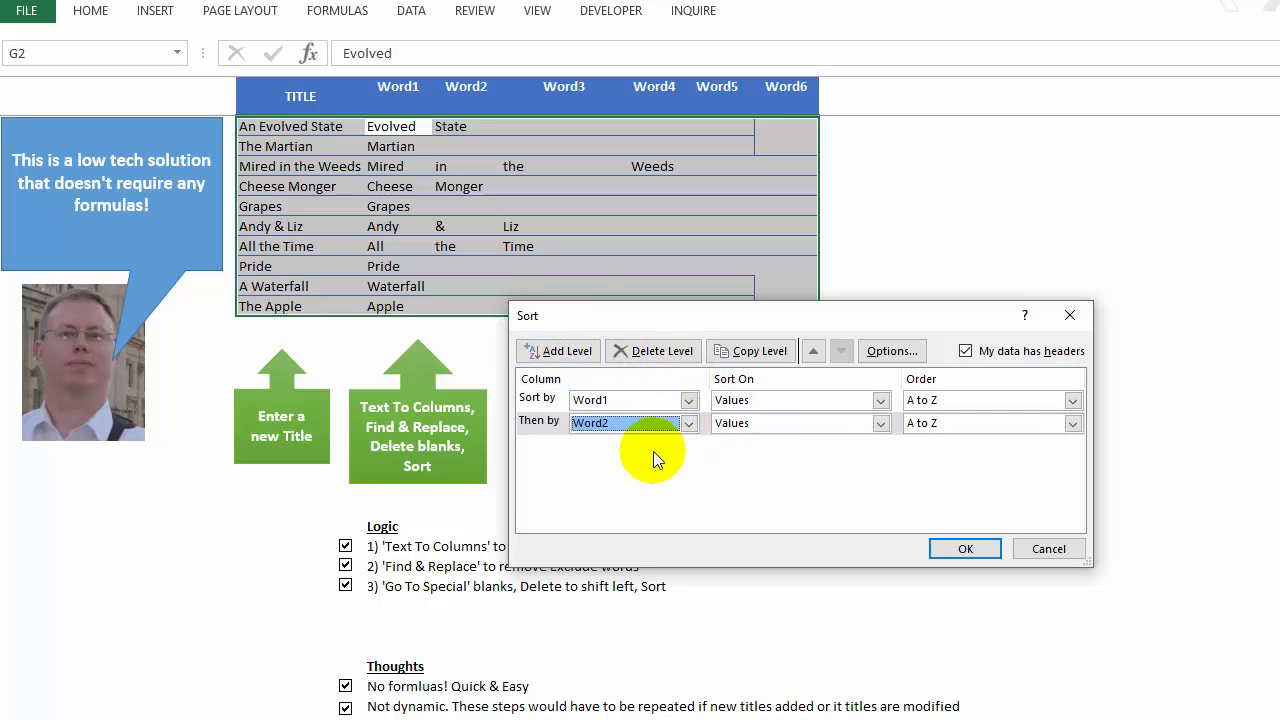
{"action": "left_click", "coordinate": [688, 446]}
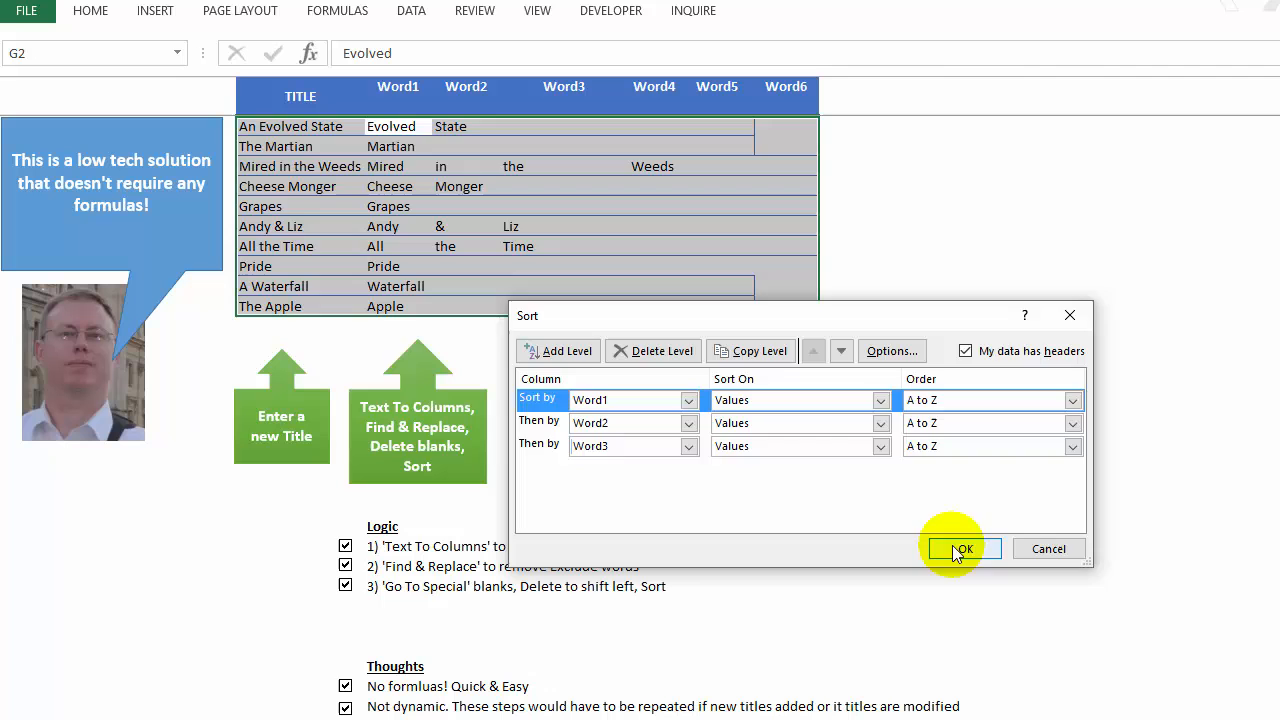
{"action": "left_click", "coordinate": [960, 548]}
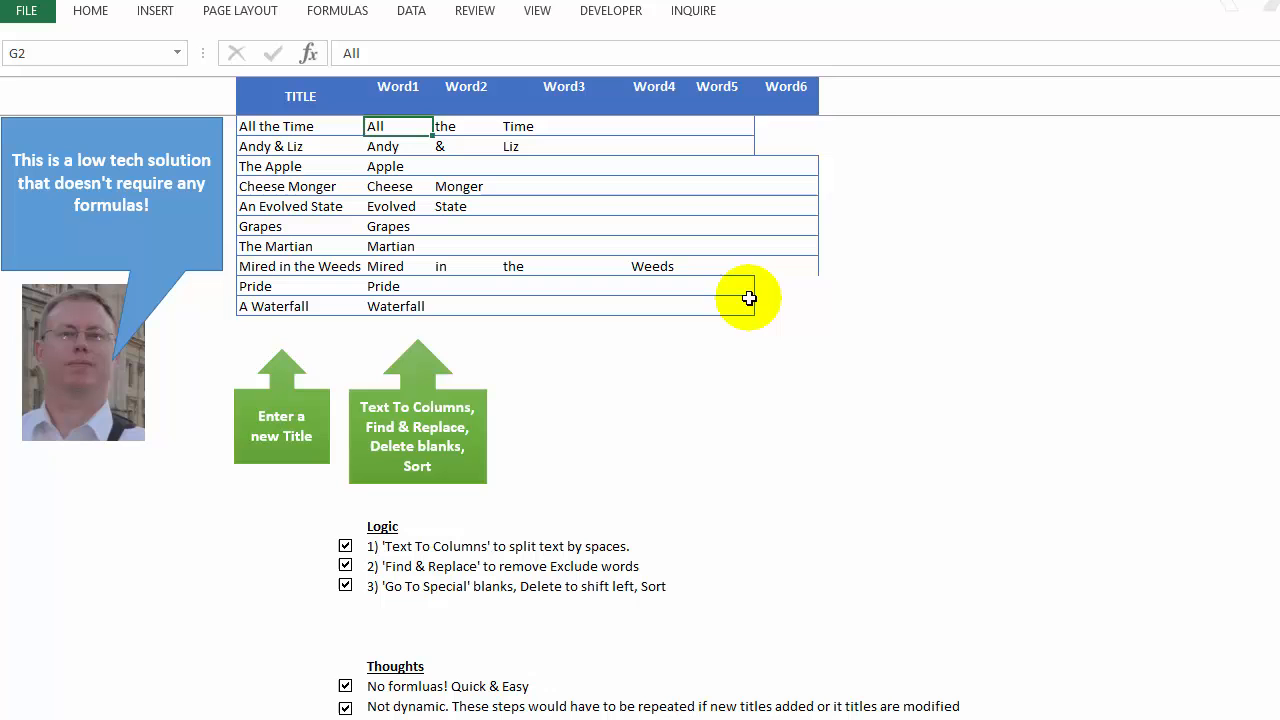
Step: Paste the sorted titles into cell M2 from the right-click menu
{"action": "right_click", "coordinate": [884, 123]}
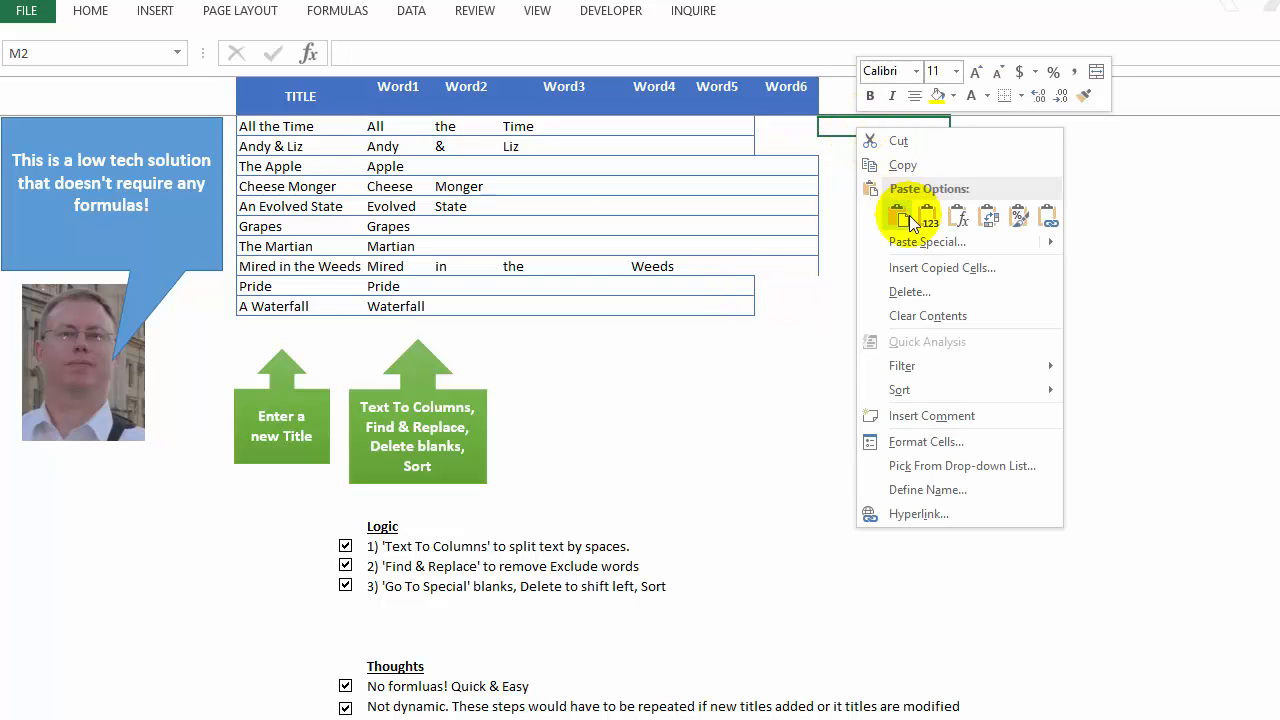
{"action": "left_click", "coordinate": [897, 214]}
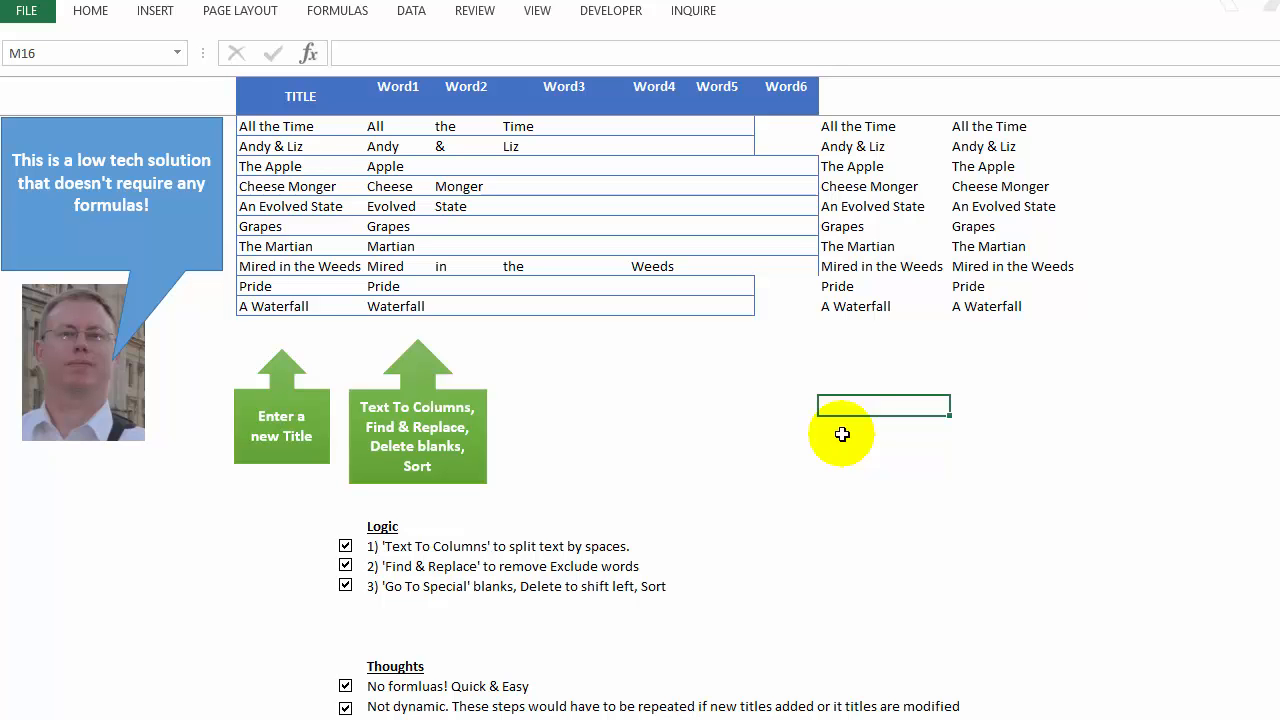
{"action": "mouse_move", "coordinate": [820, 415]}
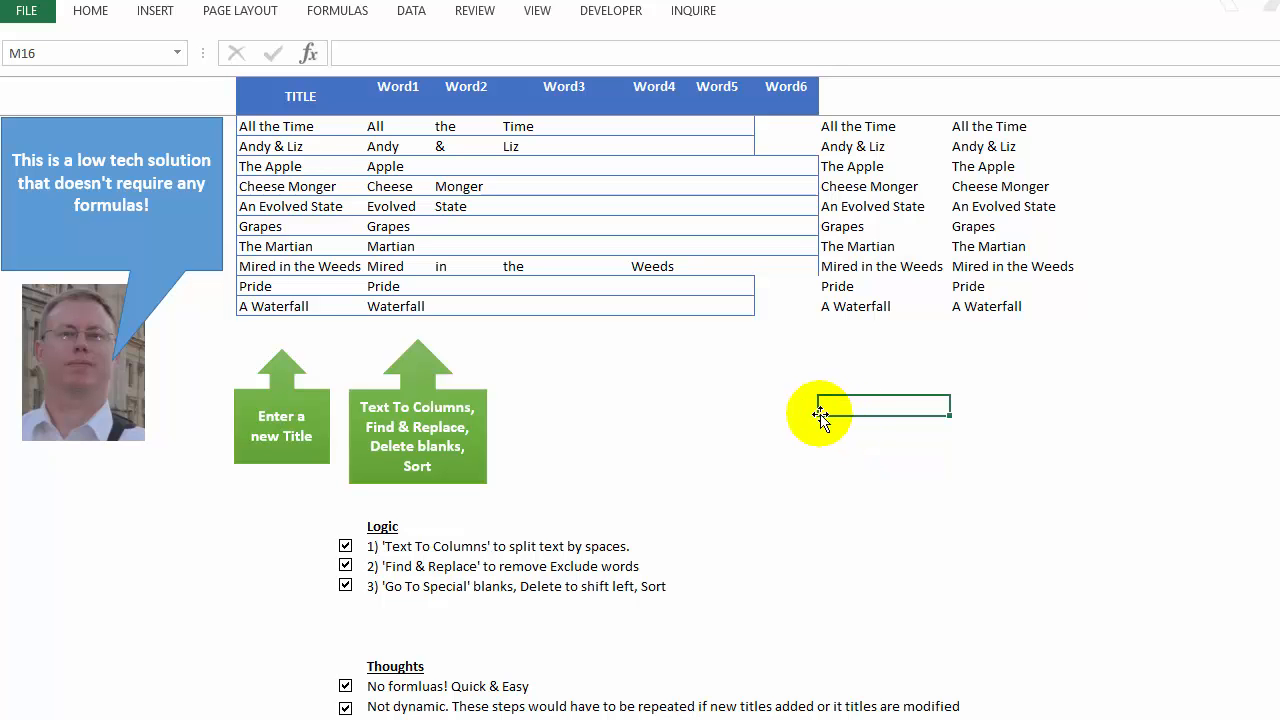